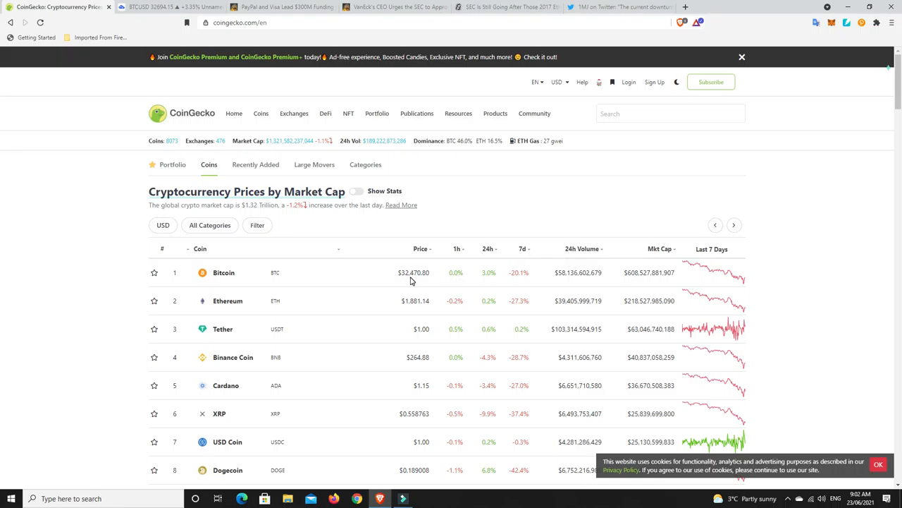
{"action": "mouse_move", "coordinate": [440, 282]}
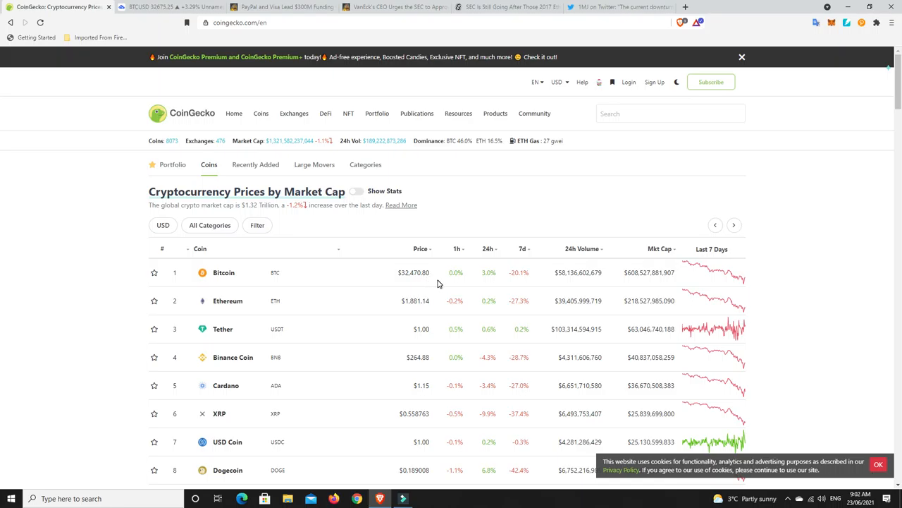
{"action": "mouse_move", "coordinate": [780, 296]}
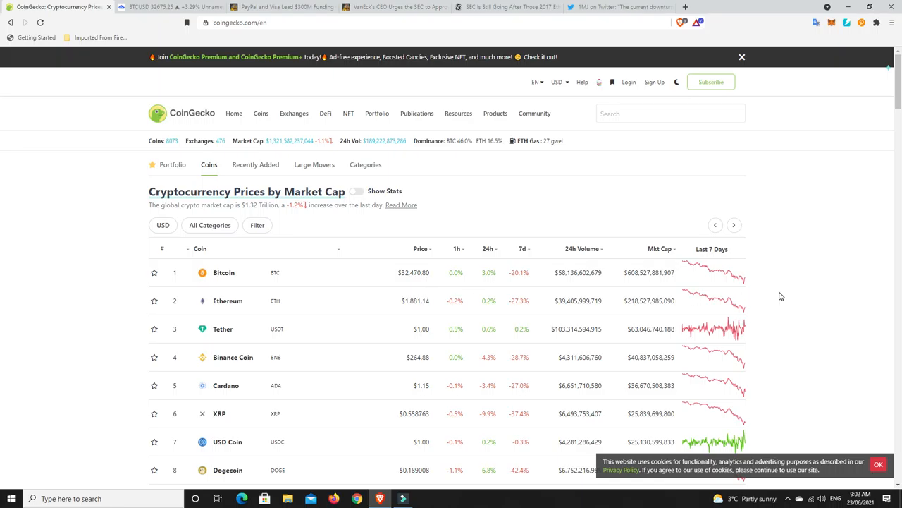
{"action": "mouse_move", "coordinate": [746, 289]}
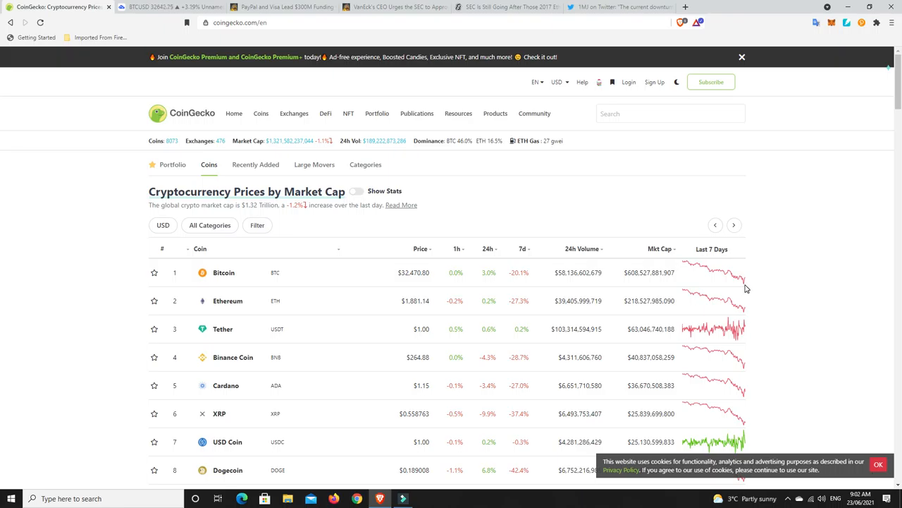
{"action": "mouse_move", "coordinate": [750, 288]}
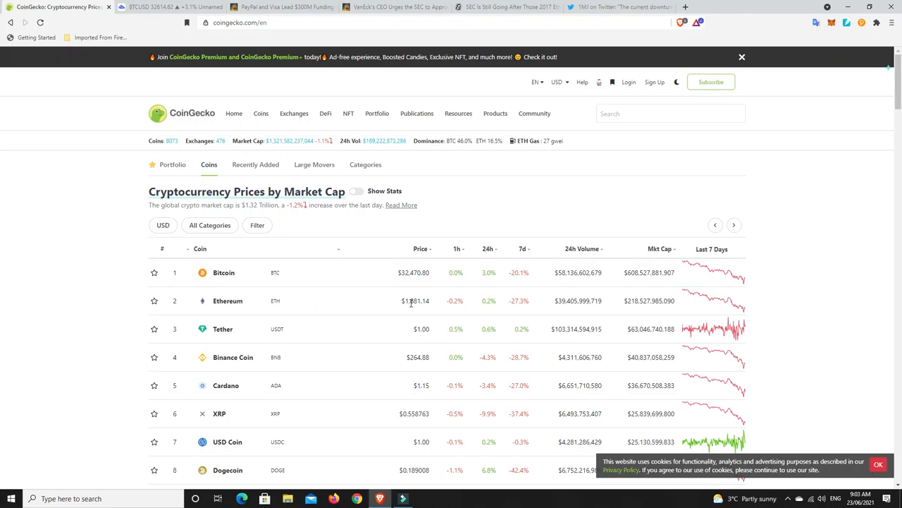
{"action": "mouse_move", "coordinate": [421, 309]}
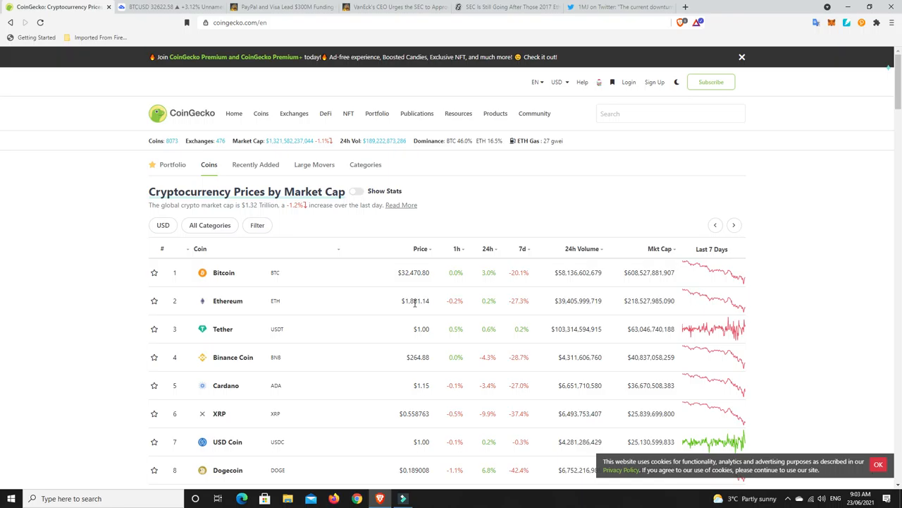
{"action": "mouse_move", "coordinate": [420, 308]}
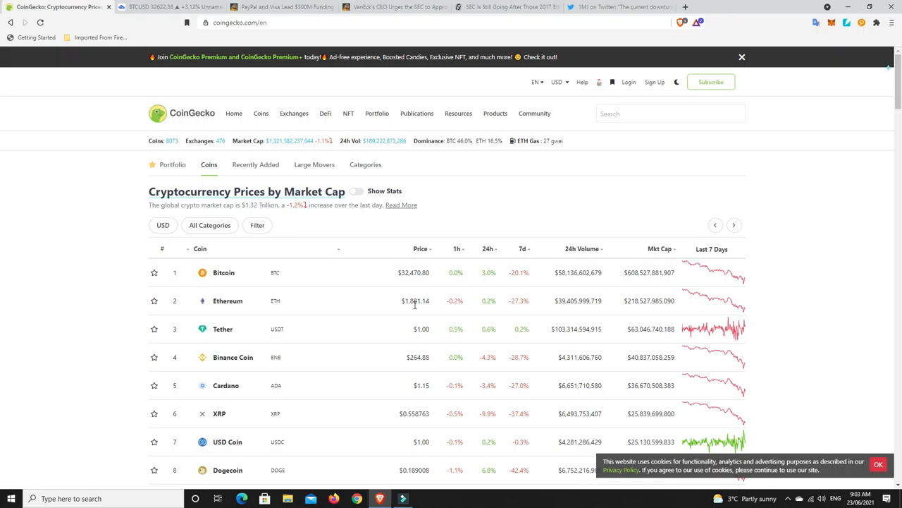
{"action": "mouse_move", "coordinate": [415, 309]}
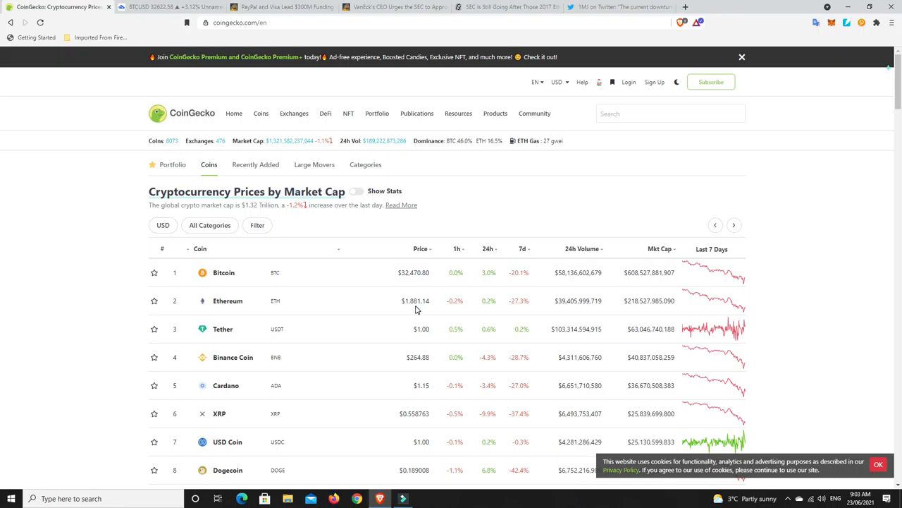
{"action": "mouse_move", "coordinate": [417, 301]}
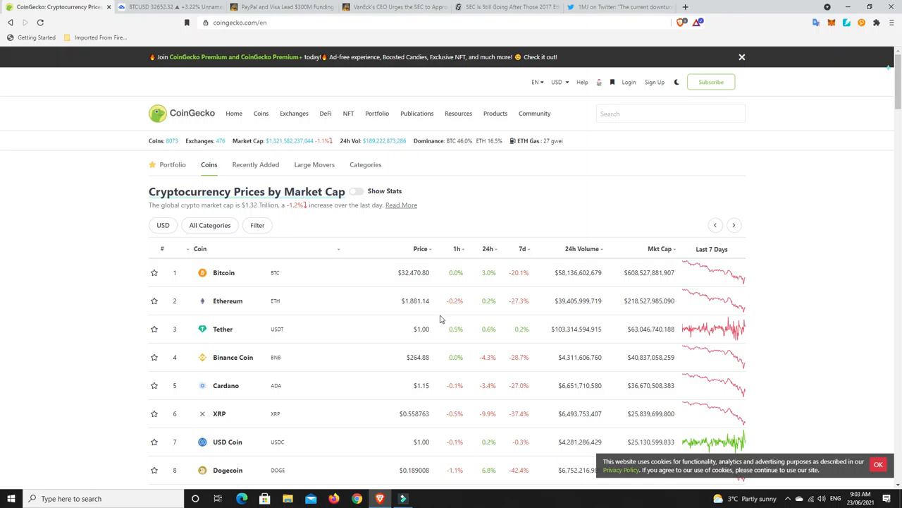
{"action": "mouse_move", "coordinate": [469, 325]}
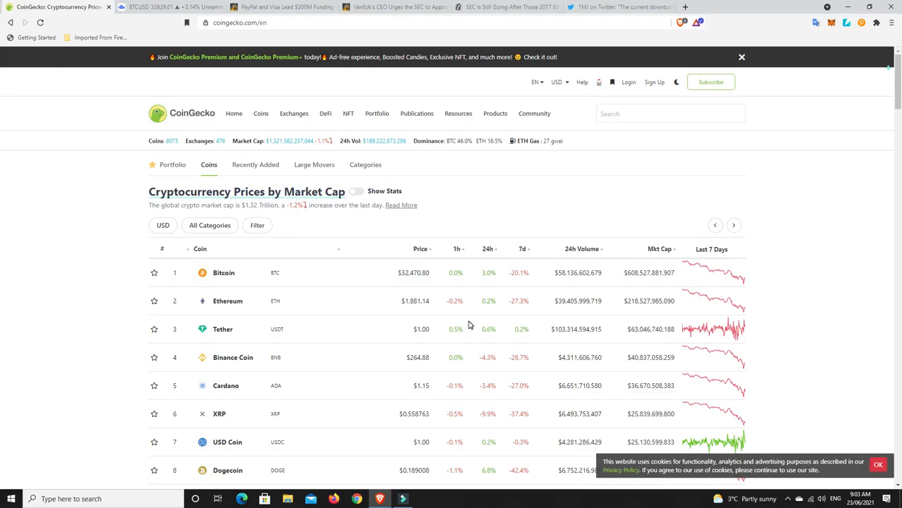
Step: Sort CoinGecko's coin list by 24h change, first biggest gainers, then biggest drops
{"action": "scroll", "scroll_direction": "down", "scroll_amount": 3}
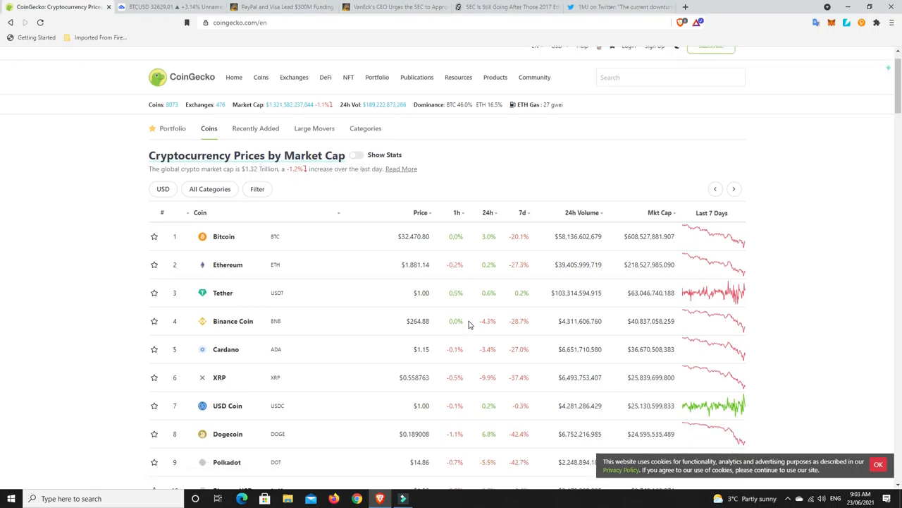
{"action": "scroll", "scroll_direction": "down", "scroll_amount": 3}
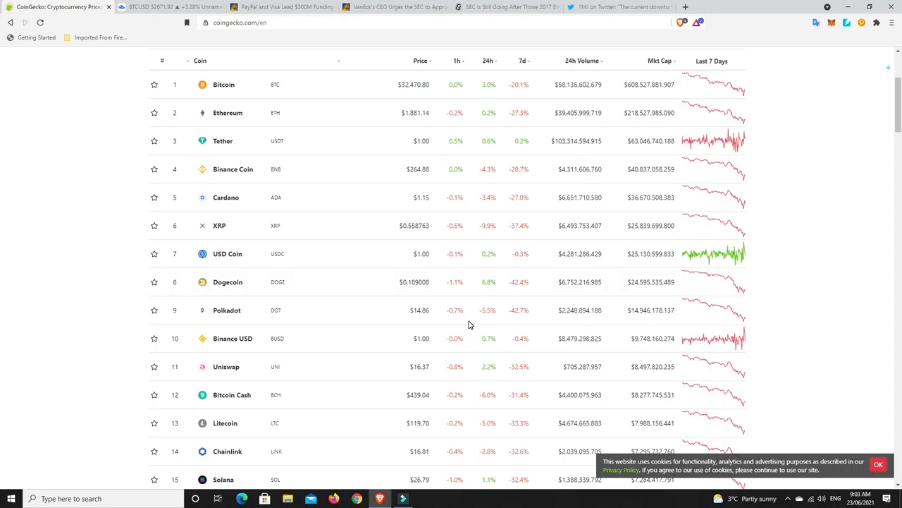
{"action": "mouse_move", "coordinate": [459, 324]}
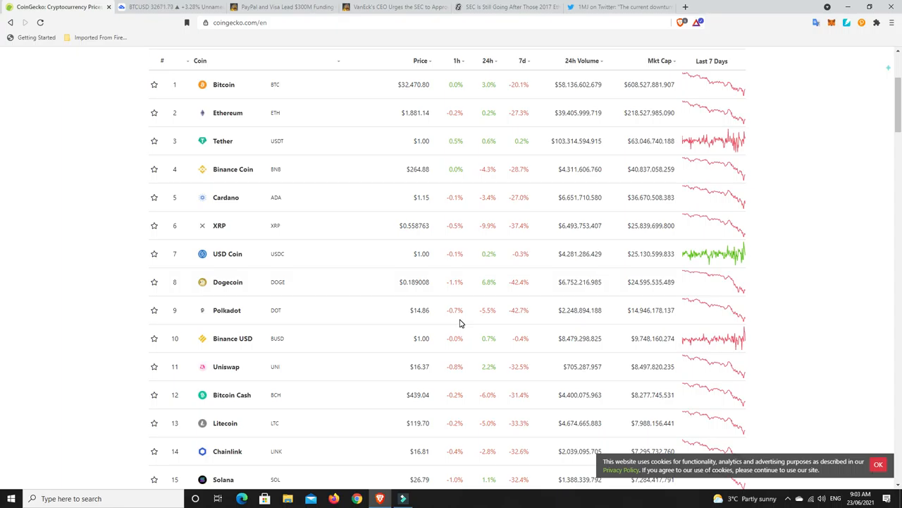
{"action": "mouse_move", "coordinate": [497, 312]}
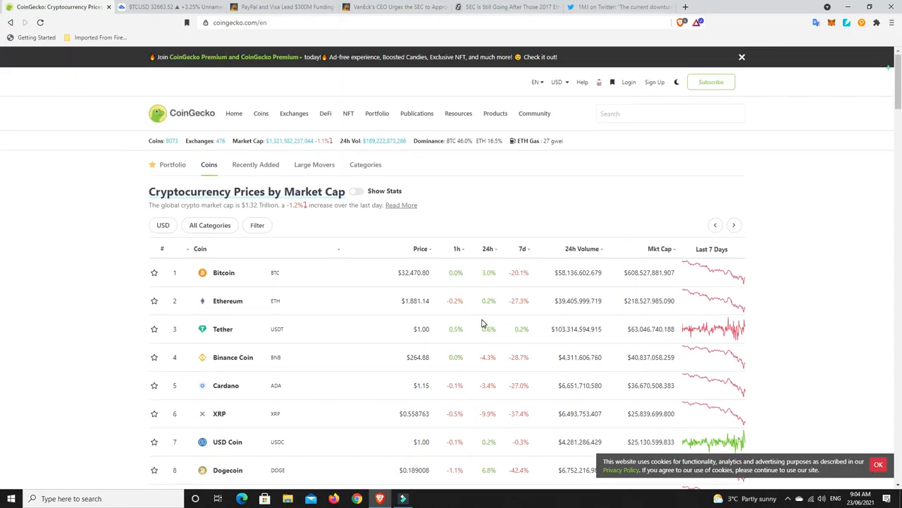
{"action": "mouse_move", "coordinate": [488, 322]}
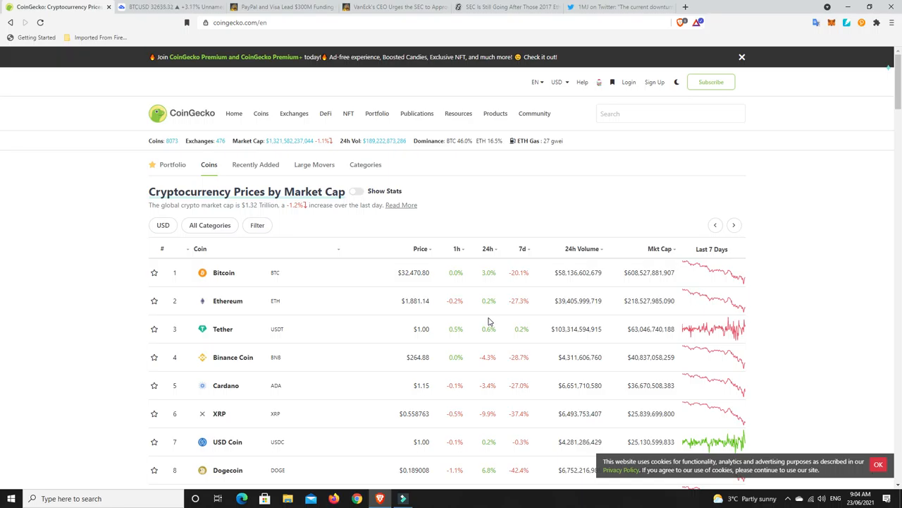
{"action": "mouse_move", "coordinate": [476, 332]}
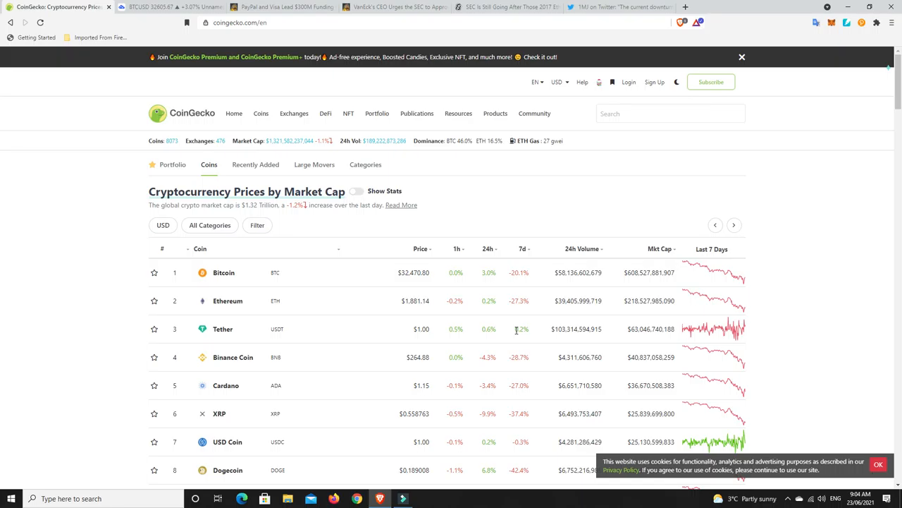
{"action": "mouse_move", "coordinate": [488, 301]}
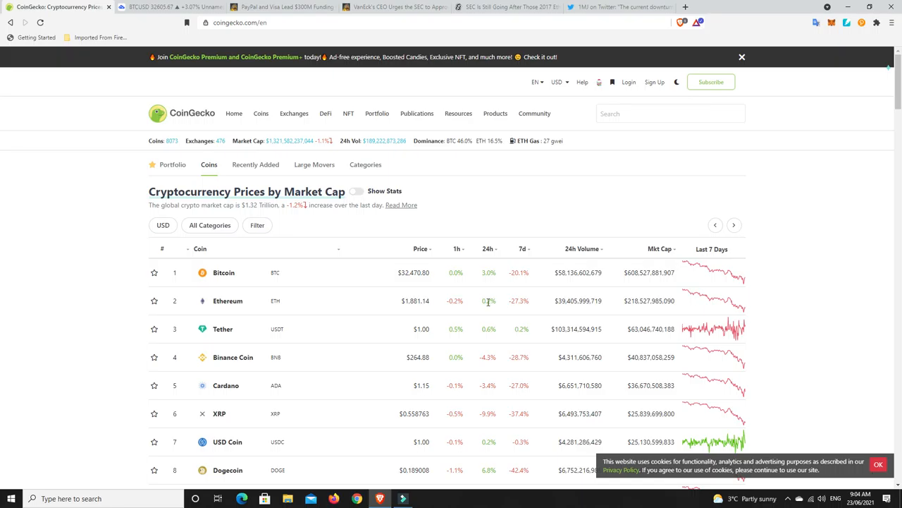
{"action": "mouse_move", "coordinate": [464, 195]}
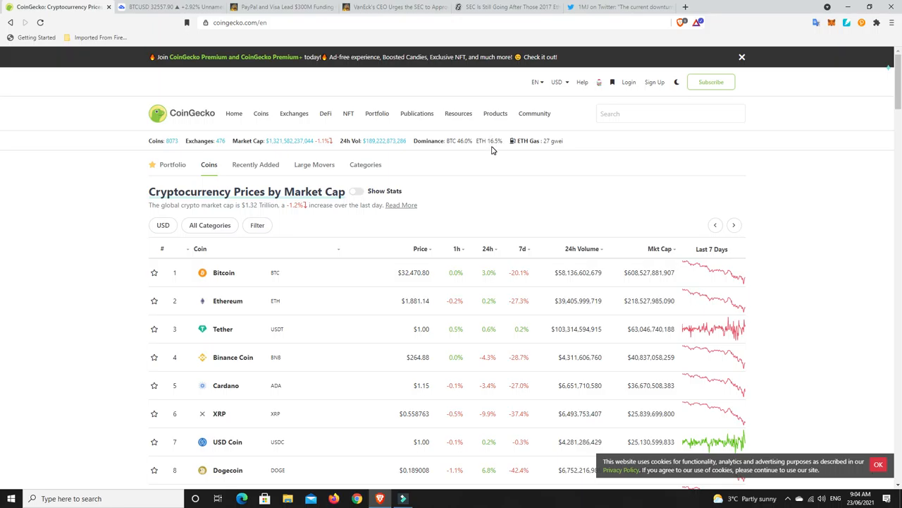
{"action": "mouse_move", "coordinate": [551, 151]}
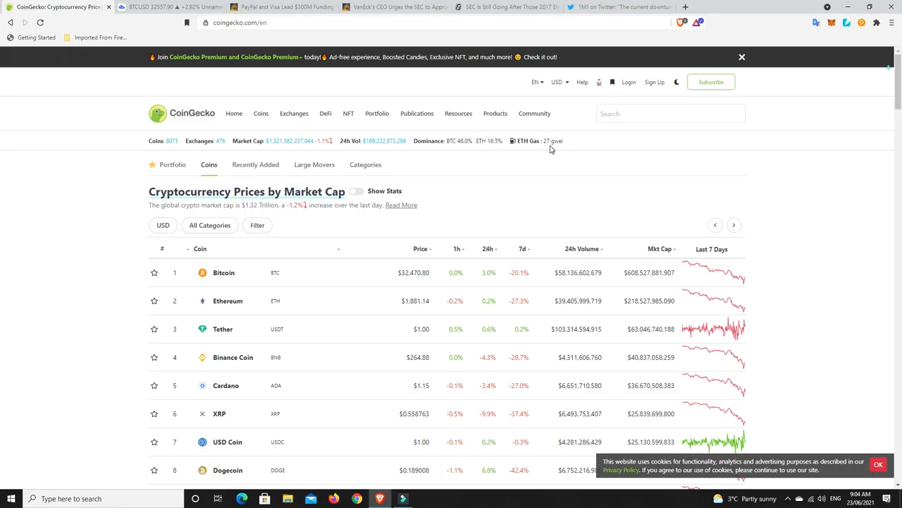
{"action": "mouse_move", "coordinate": [494, 198]}
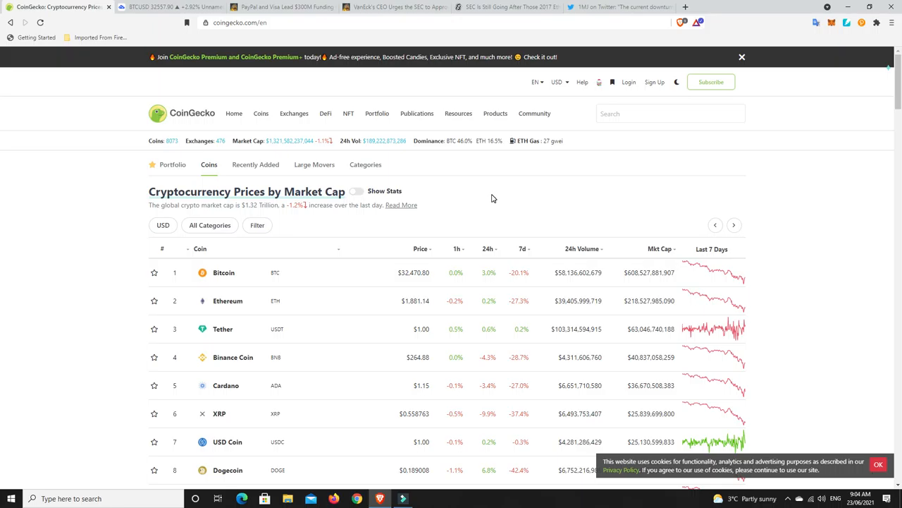
{"action": "mouse_move", "coordinate": [538, 169]}
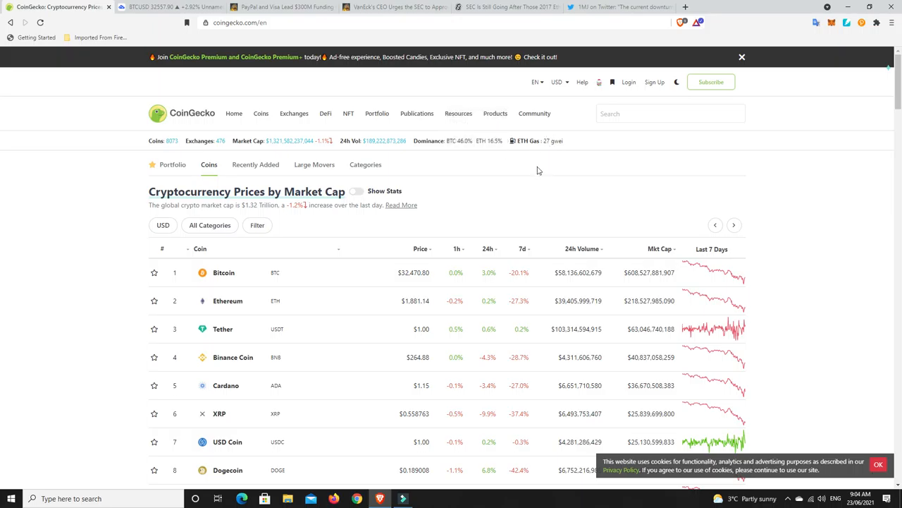
{"action": "mouse_move", "coordinate": [530, 162]}
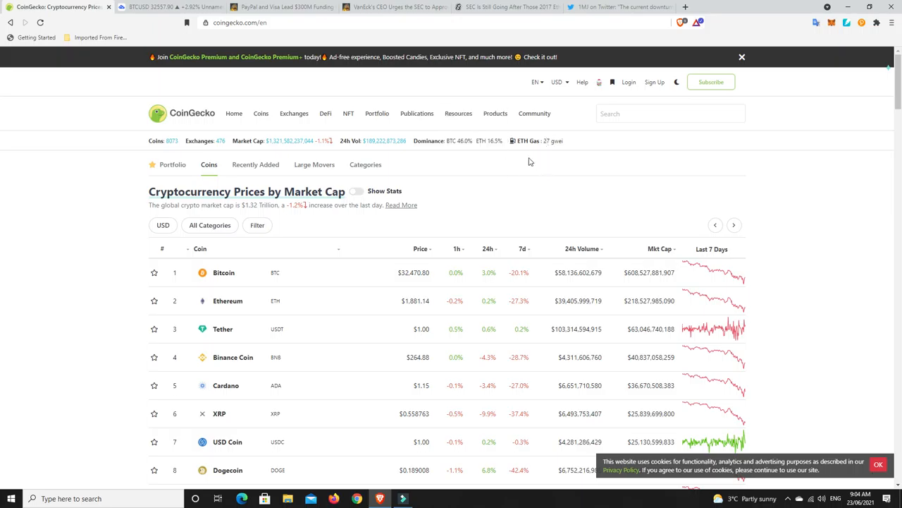
{"action": "mouse_move", "coordinate": [464, 205]}
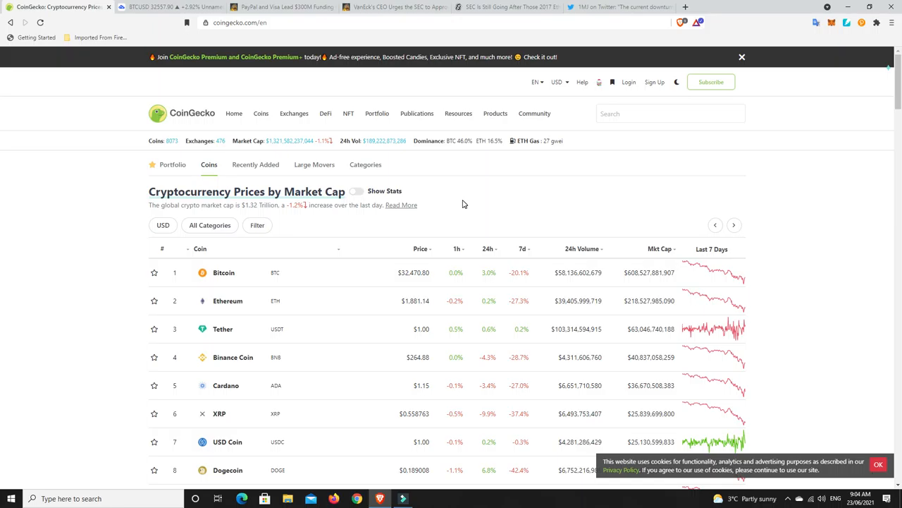
{"action": "mouse_move", "coordinate": [463, 203]}
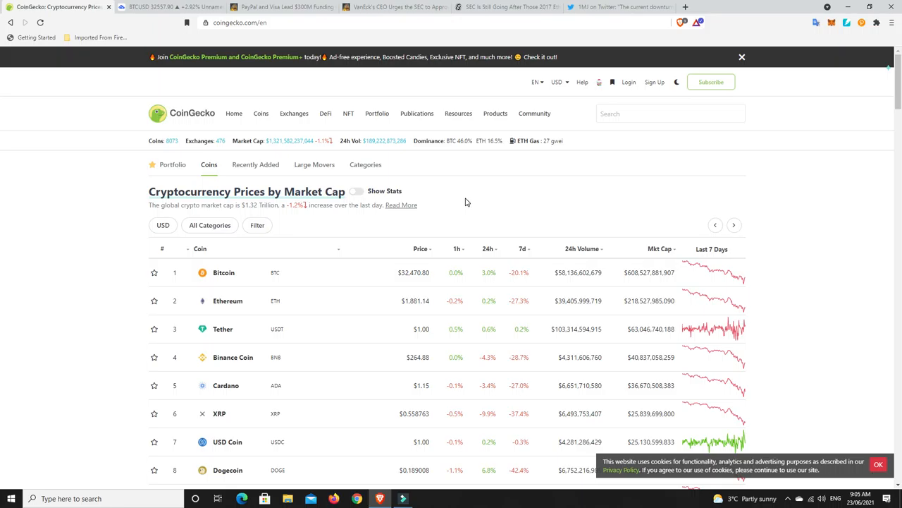
{"action": "scroll", "scroll_direction": "down", "scroll_amount": 3}
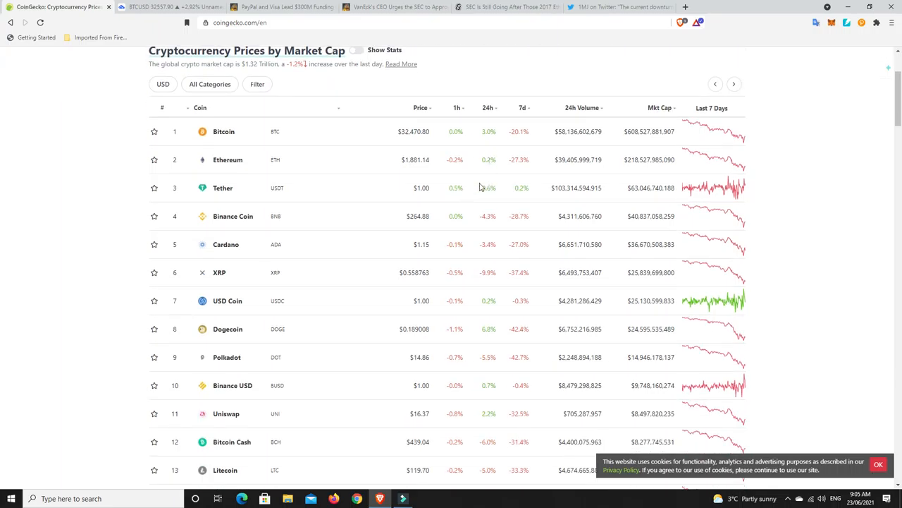
{"action": "mouse_move", "coordinate": [494, 197]}
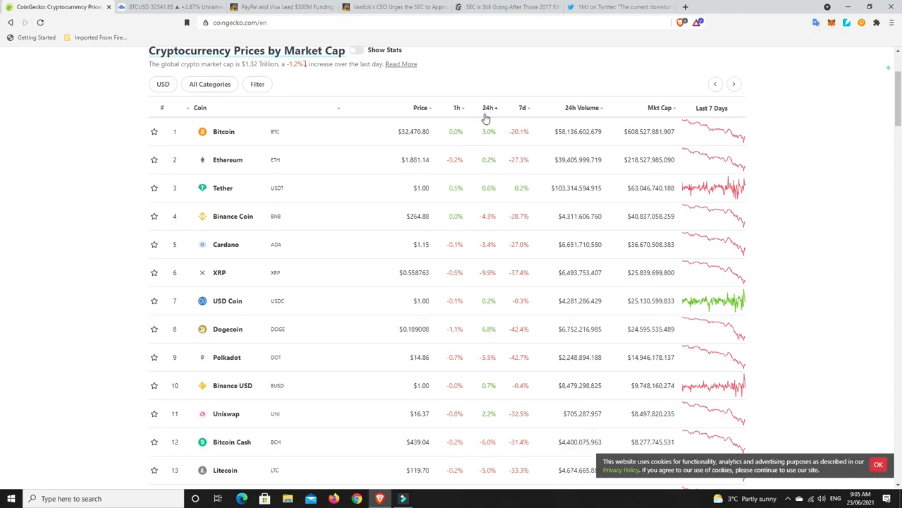
{"action": "left_click", "coordinate": [488, 107]}
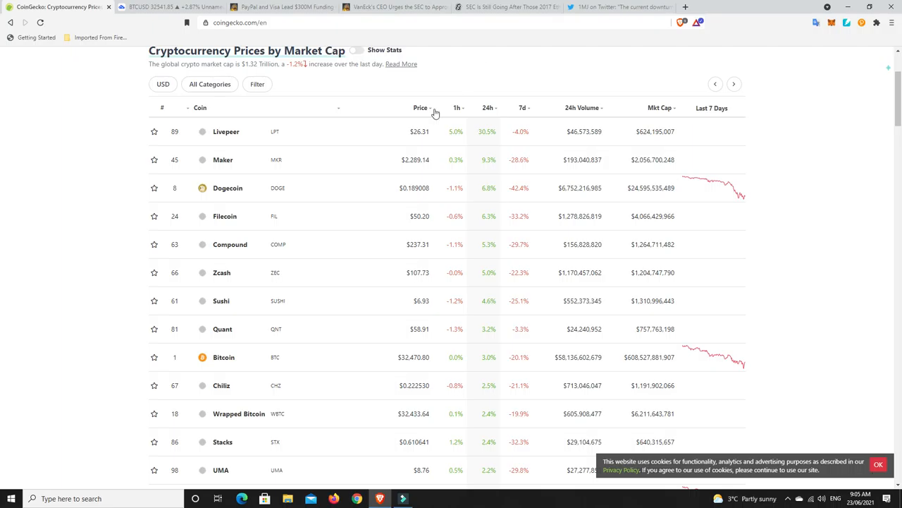
{"action": "mouse_move", "coordinate": [493, 145]}
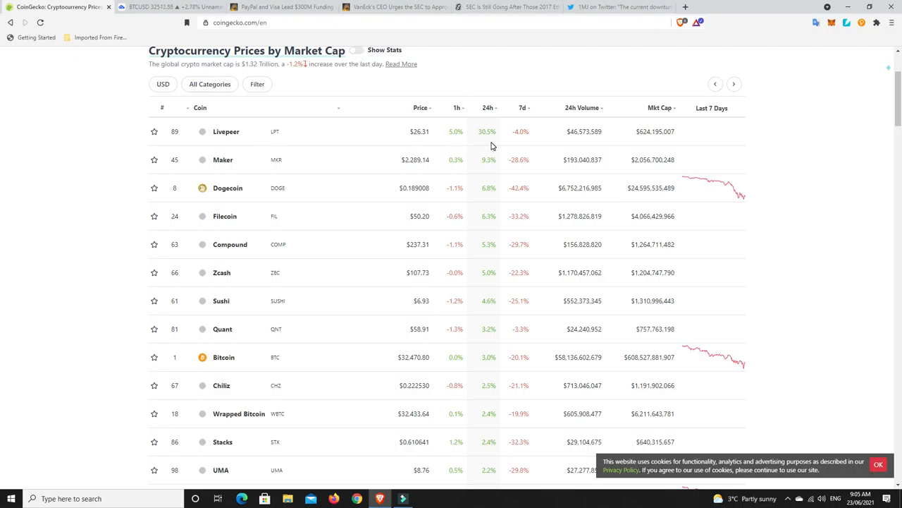
{"action": "mouse_move", "coordinate": [486, 204]}
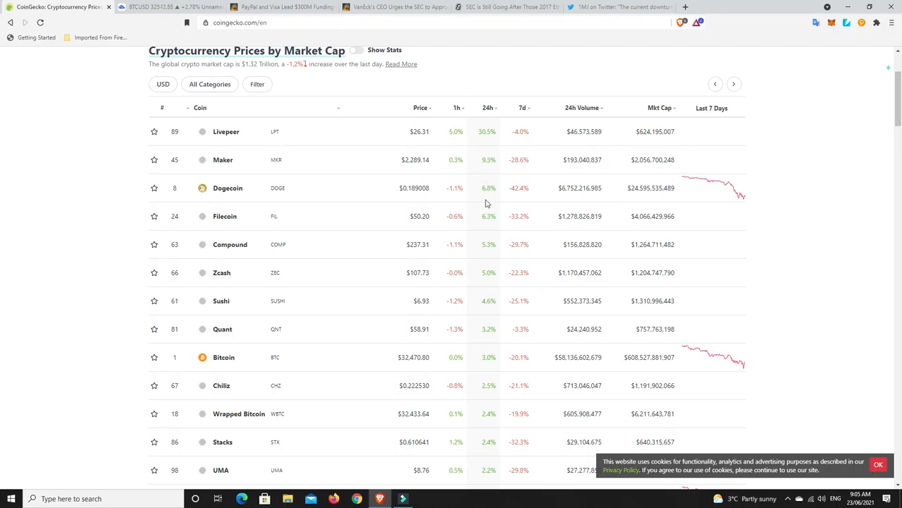
{"action": "mouse_move", "coordinate": [474, 225]}
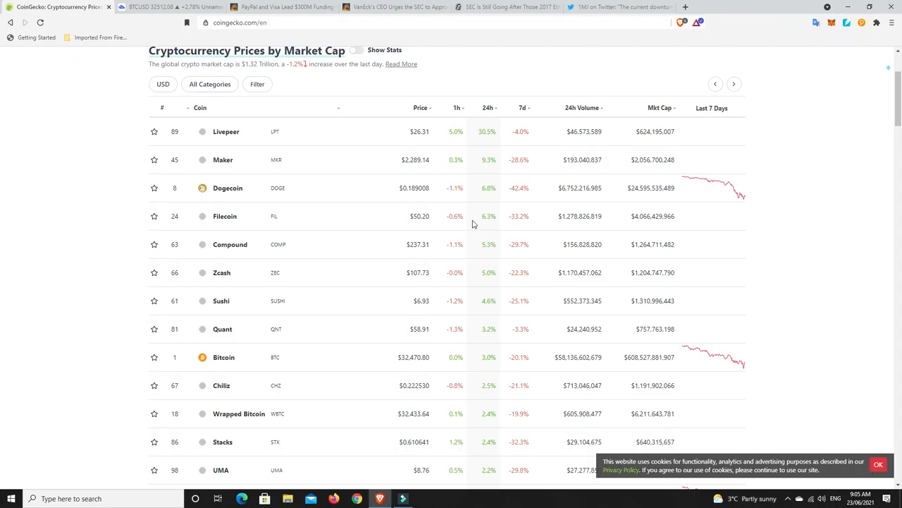
{"action": "mouse_move", "coordinate": [504, 227]}
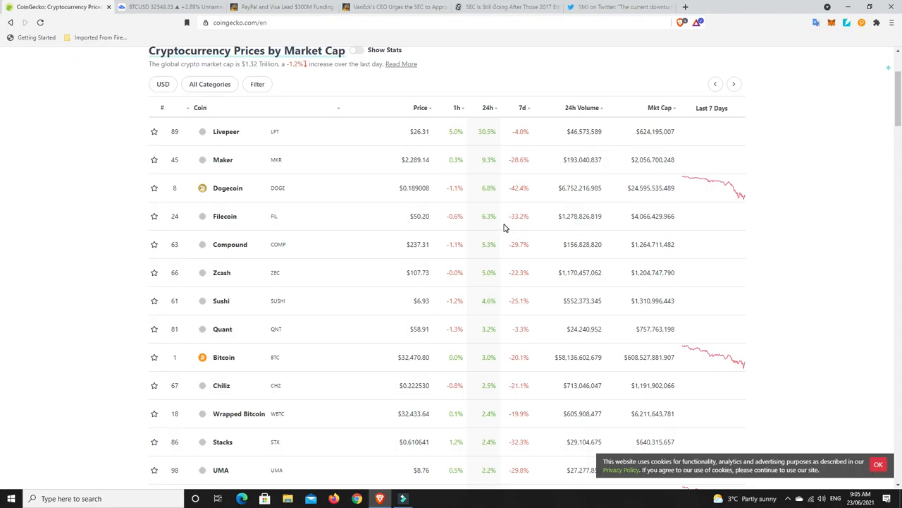
{"action": "mouse_move", "coordinate": [478, 235]}
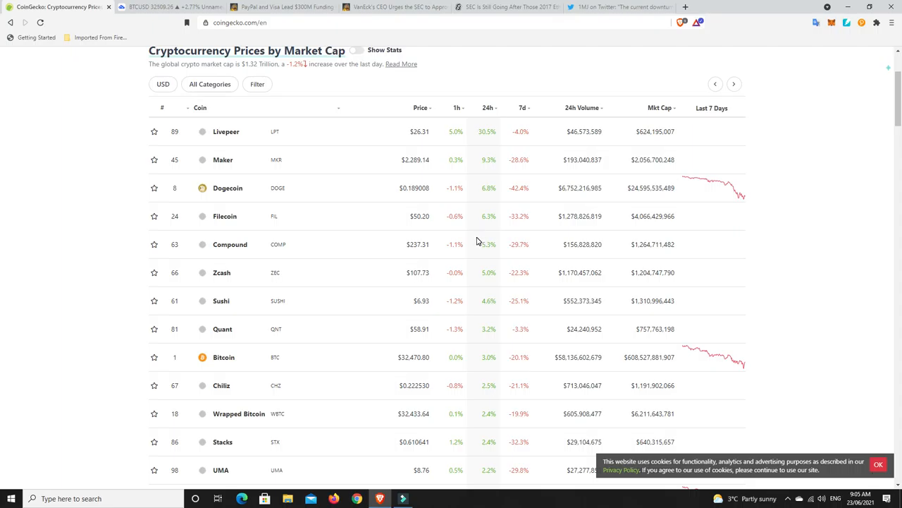
{"action": "mouse_move", "coordinate": [223, 357]}
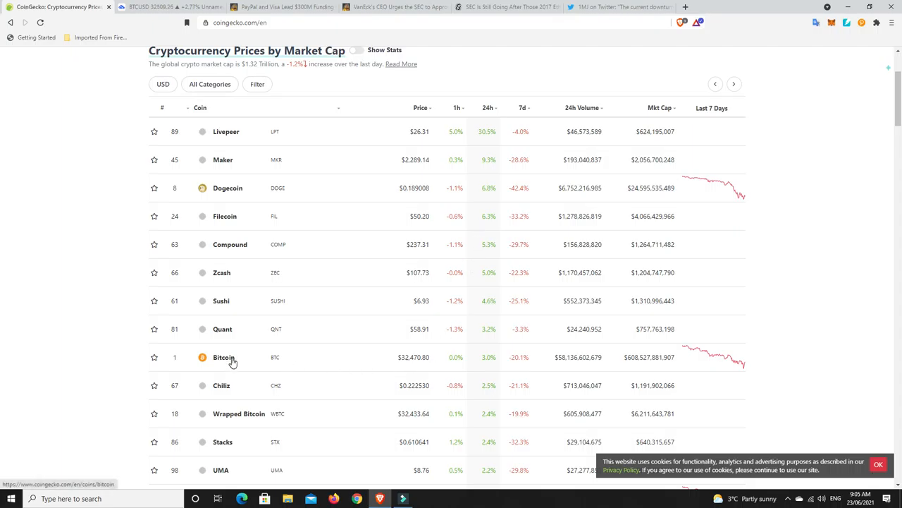
{"action": "mouse_move", "coordinate": [454, 369]}
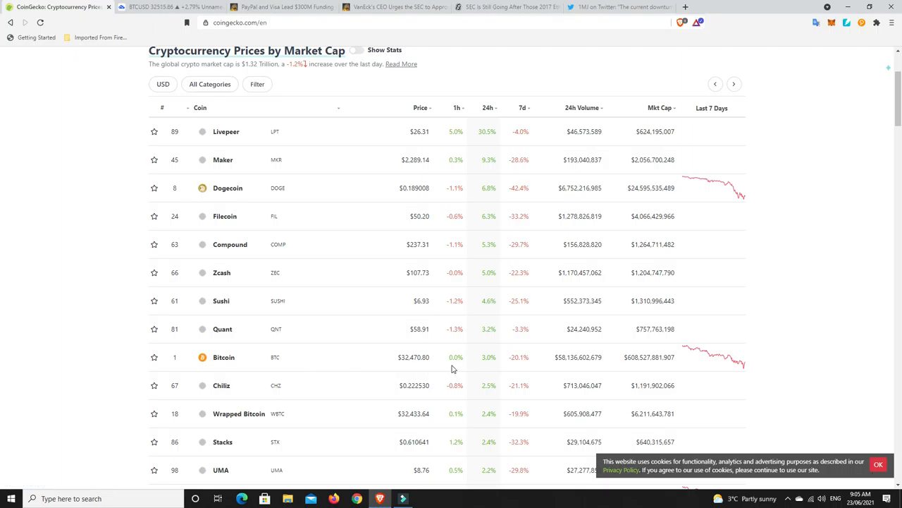
{"action": "mouse_move", "coordinate": [482, 357]}
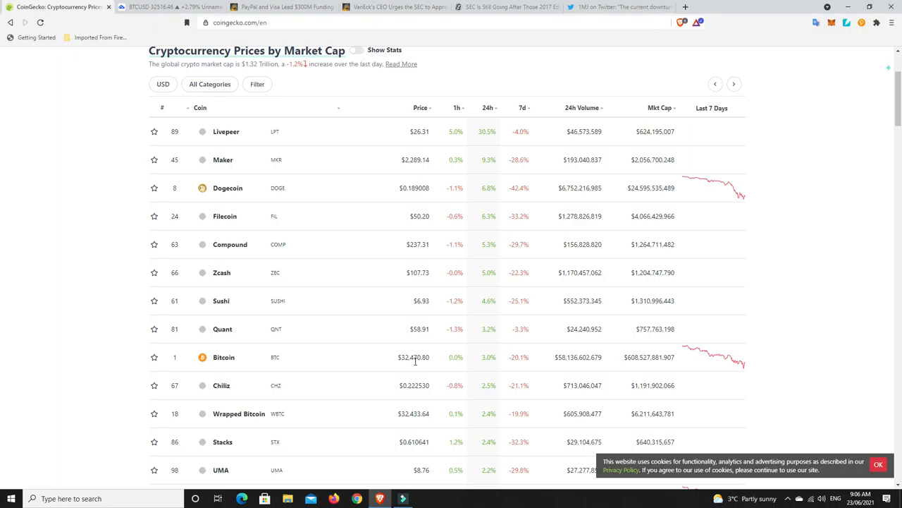
{"action": "mouse_move", "coordinate": [289, 359]}
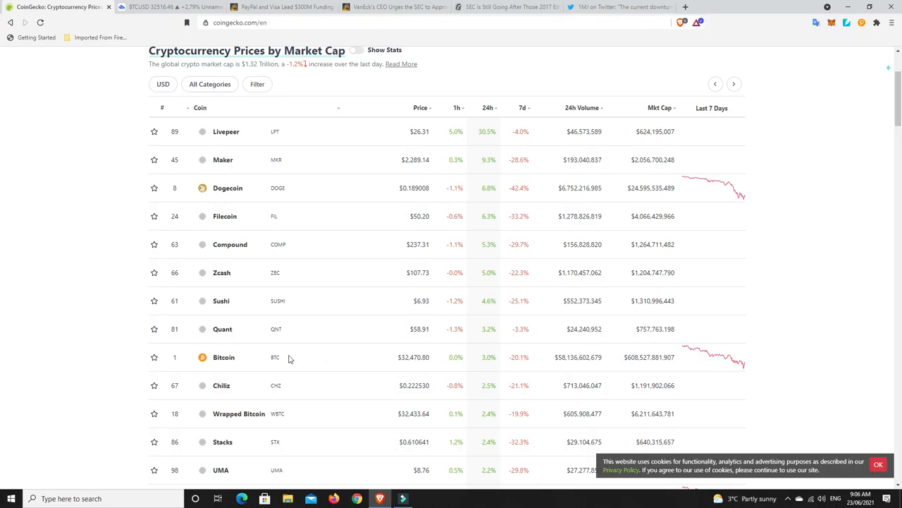
{"action": "mouse_move", "coordinate": [424, 361]}
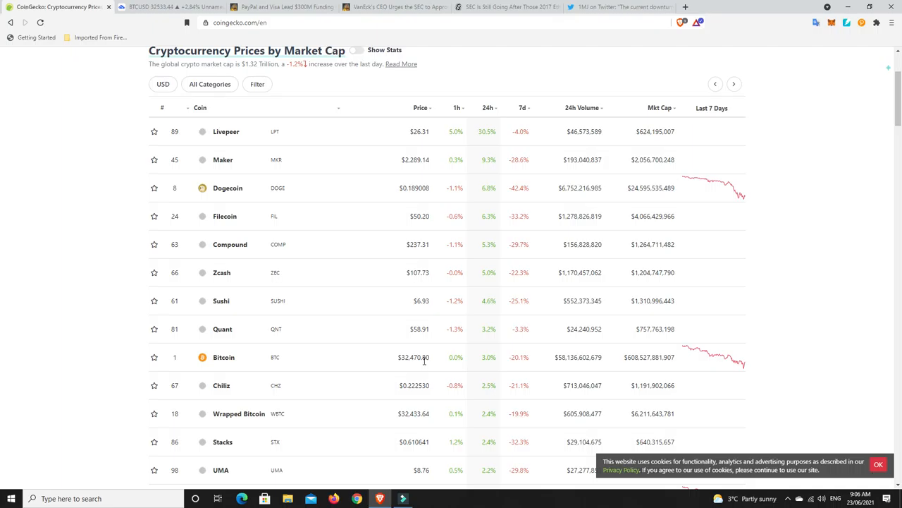
{"action": "mouse_move", "coordinate": [424, 360]}
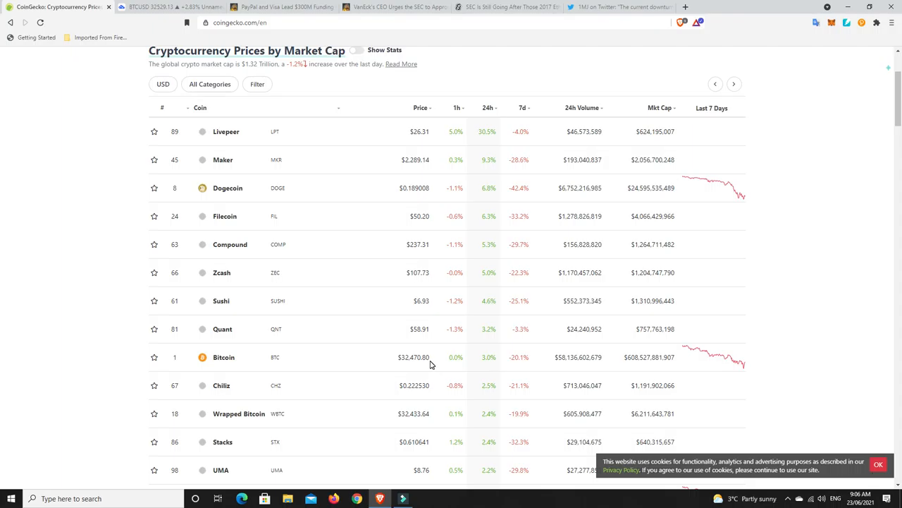
{"action": "mouse_move", "coordinate": [412, 359]}
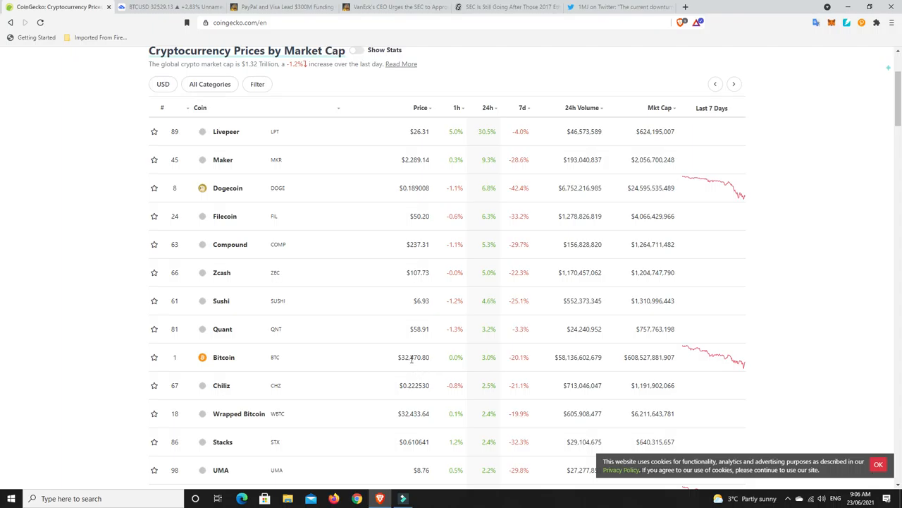
{"action": "mouse_move", "coordinate": [476, 365]}
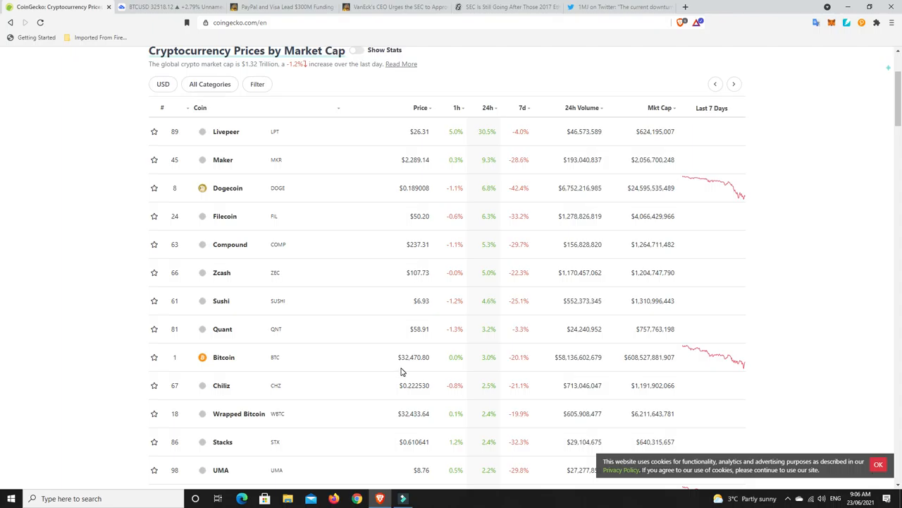
{"action": "mouse_move", "coordinate": [417, 369]}
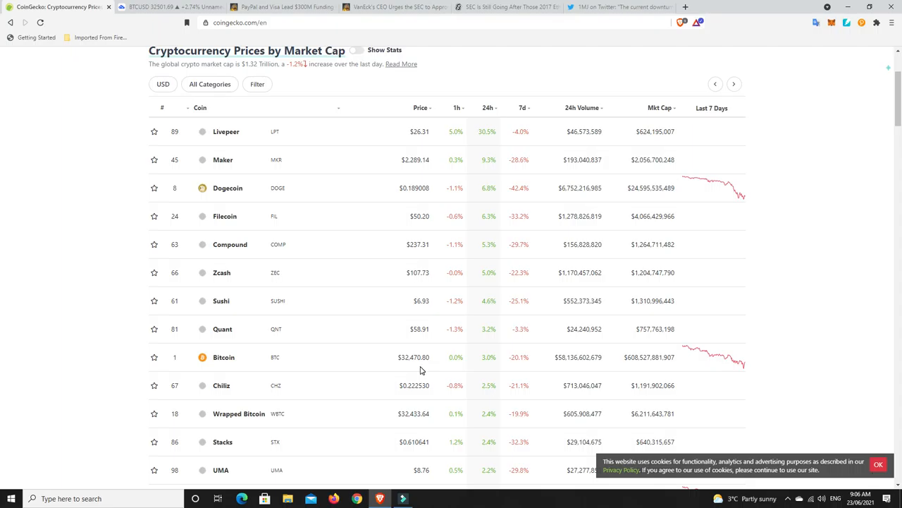
{"action": "mouse_move", "coordinate": [442, 353]}
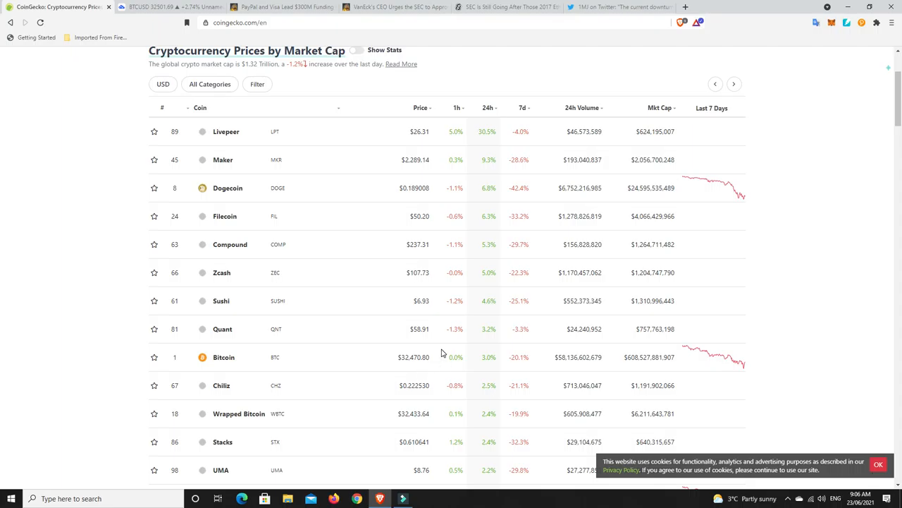
{"action": "mouse_move", "coordinate": [485, 355]}
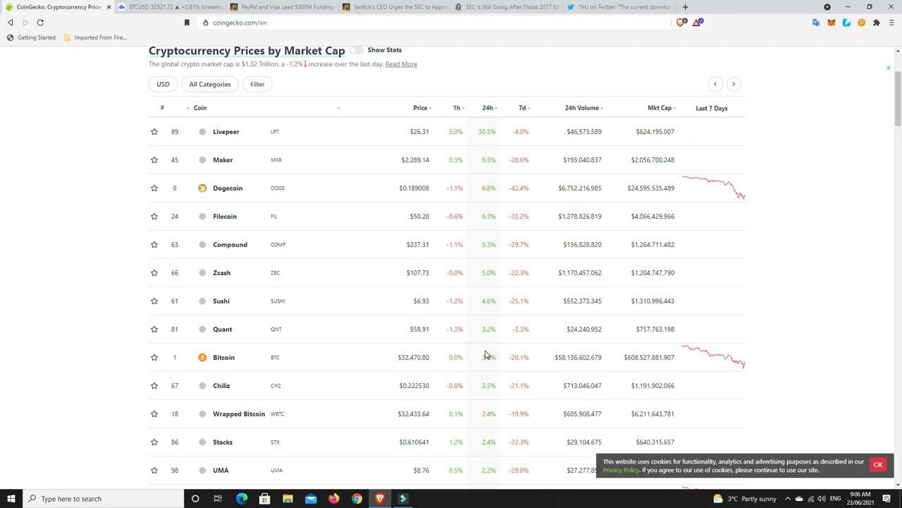
{"action": "mouse_move", "coordinate": [476, 255]}
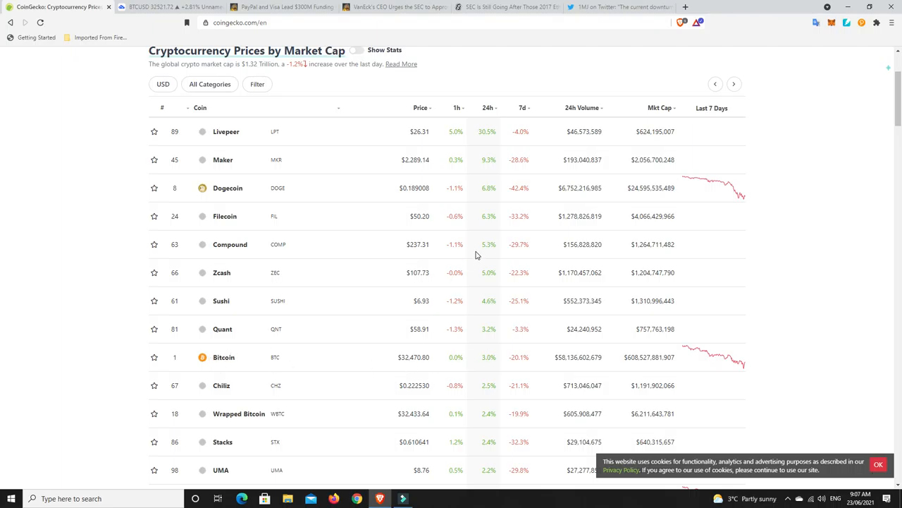
{"action": "mouse_move", "coordinate": [494, 127]}
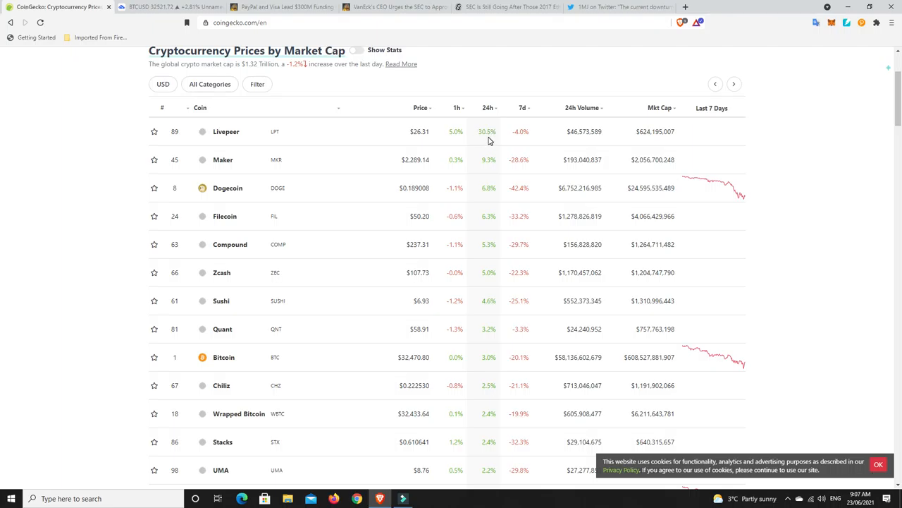
{"action": "mouse_move", "coordinate": [493, 182]}
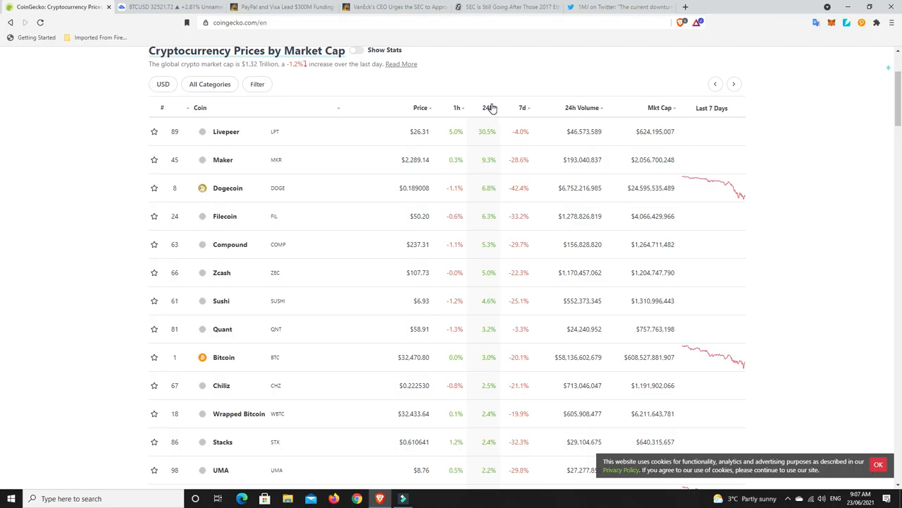
{"action": "mouse_move", "coordinate": [485, 299]}
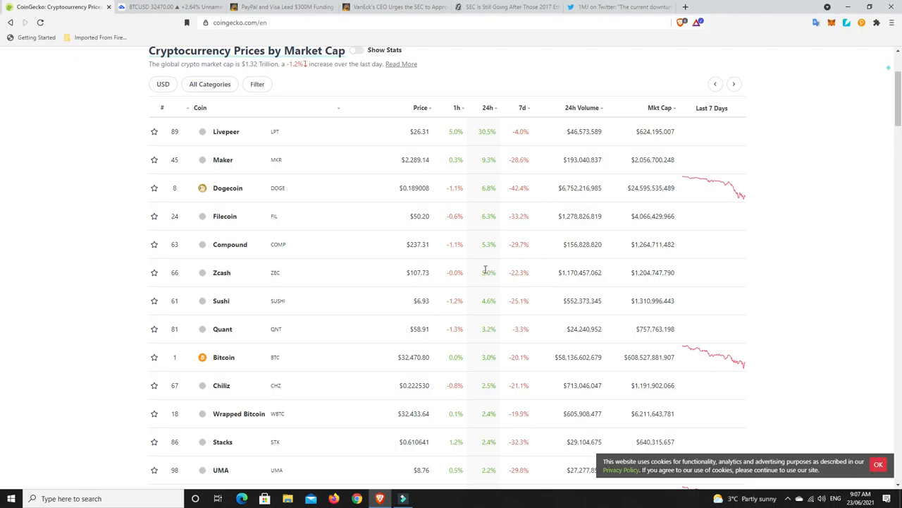
{"action": "mouse_move", "coordinate": [486, 270]}
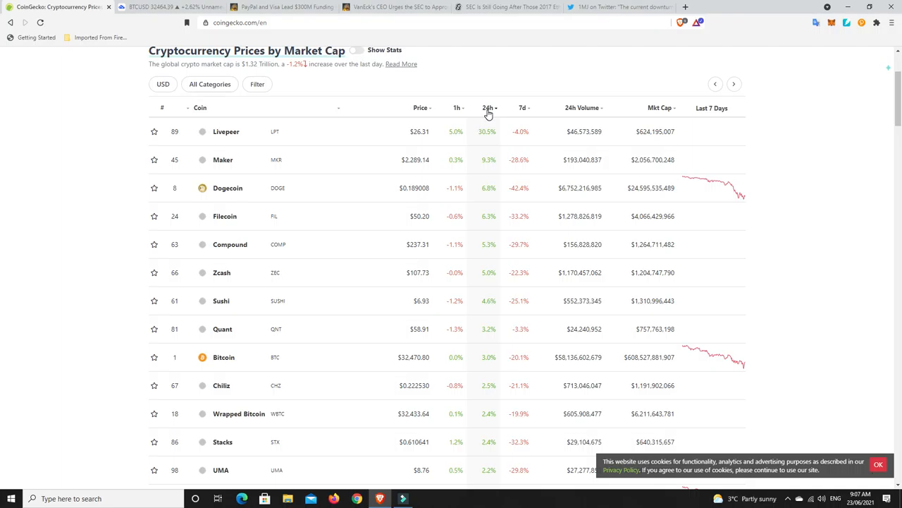
{"action": "left_click", "coordinate": [488, 107]}
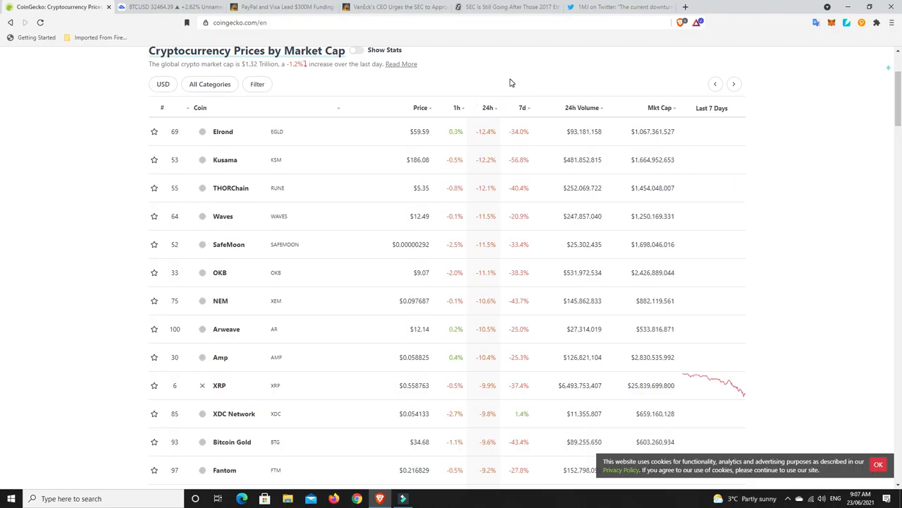
{"action": "mouse_move", "coordinate": [490, 151]}
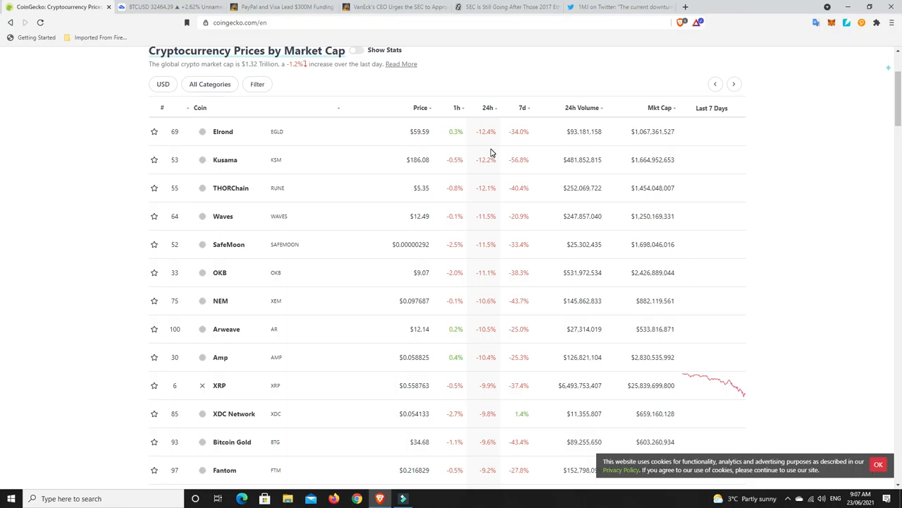
{"action": "mouse_move", "coordinate": [480, 180]}
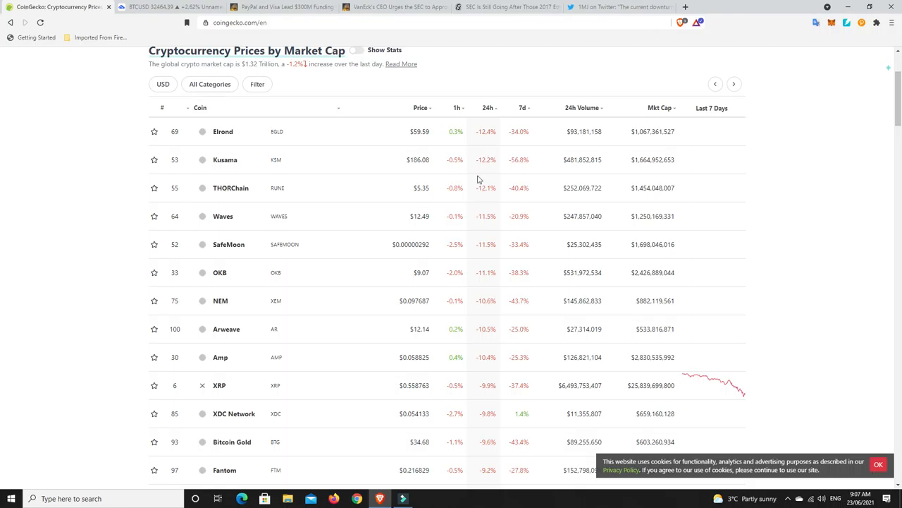
{"action": "mouse_move", "coordinate": [486, 263]}
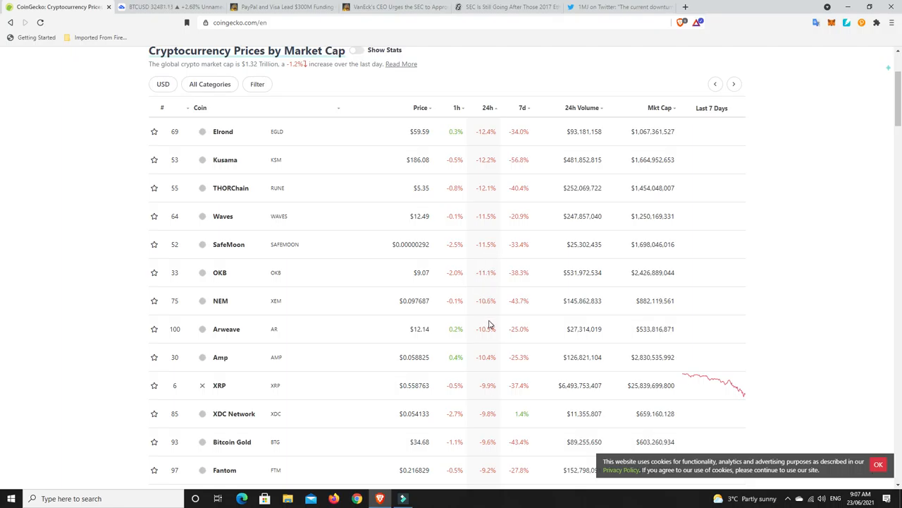
{"action": "mouse_move", "coordinate": [475, 396]}
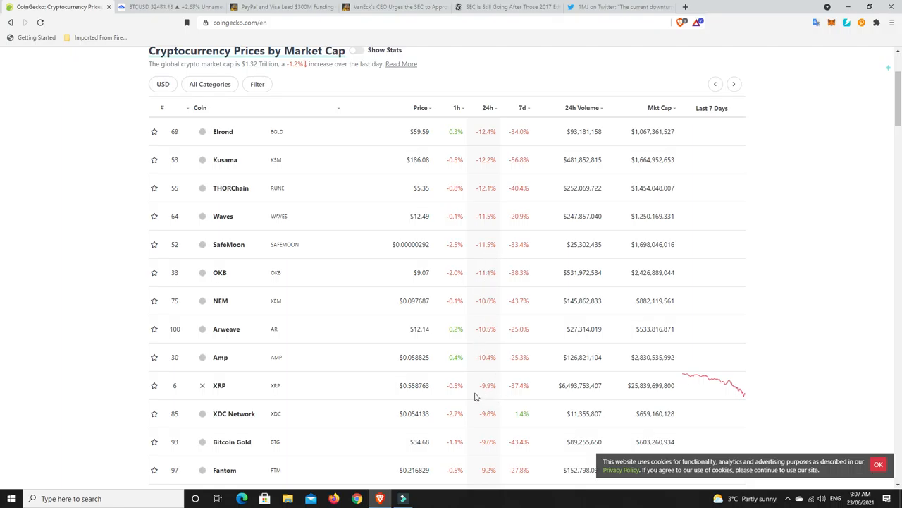
{"action": "mouse_move", "coordinate": [503, 273]}
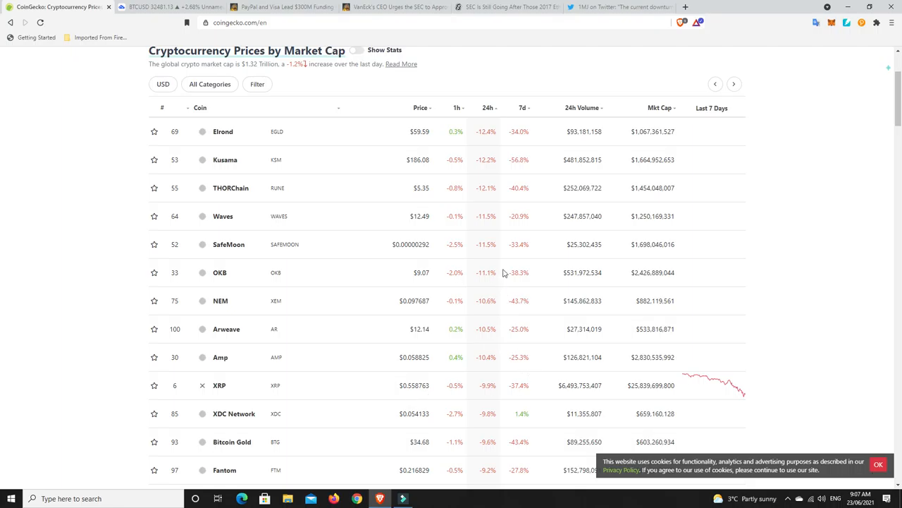
Step: Switch to 1MJ's tweet saying the crypto downturn is tough for all but veterans
{"action": "scroll", "scroll_direction": "down", "scroll_amount": 3}
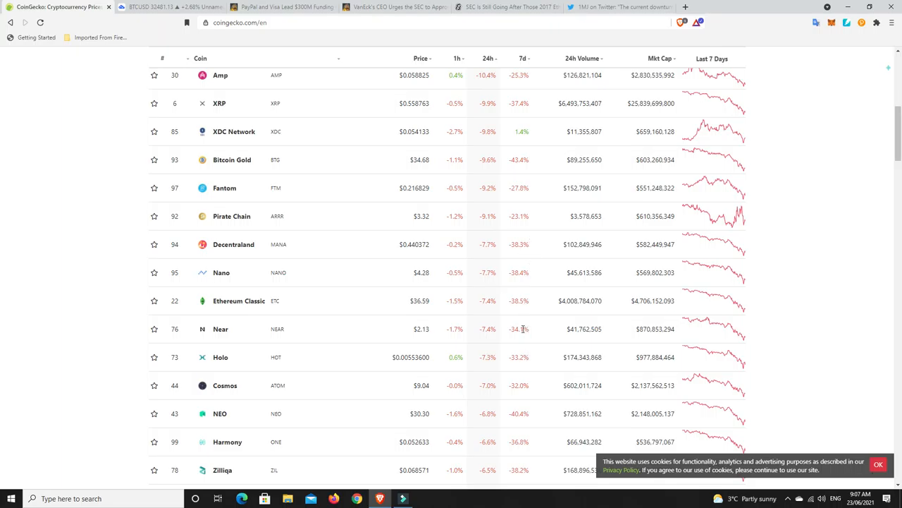
{"action": "mouse_move", "coordinate": [487, 324]}
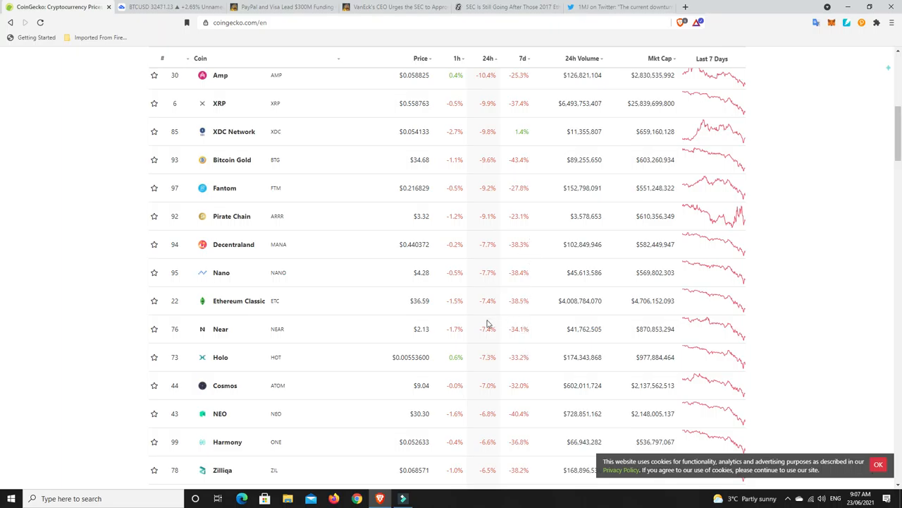
{"action": "scroll", "scroll_direction": "up", "scroll_amount": 3}
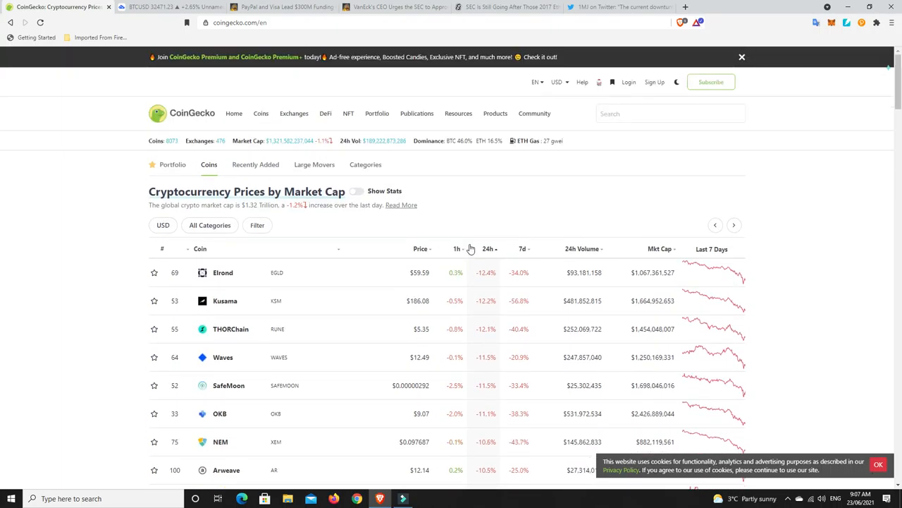
{"action": "mouse_move", "coordinate": [501, 206]}
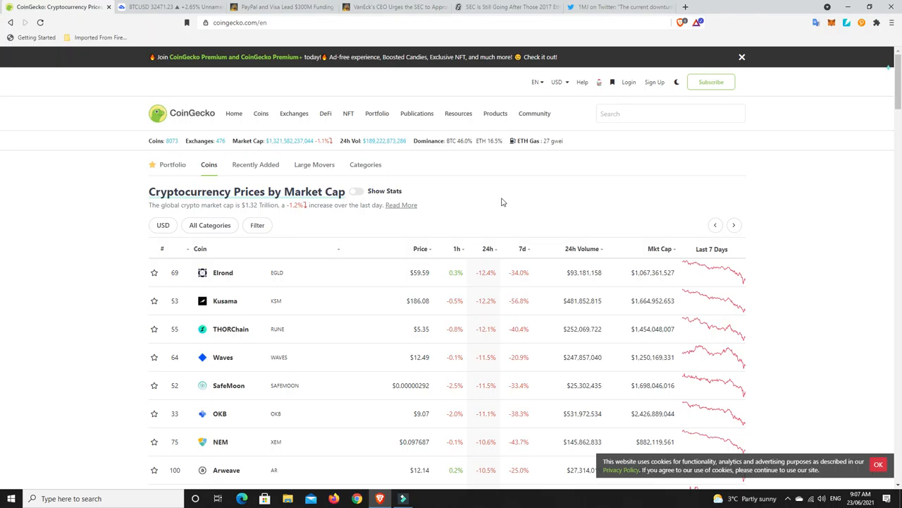
{"action": "mouse_move", "coordinate": [512, 191]}
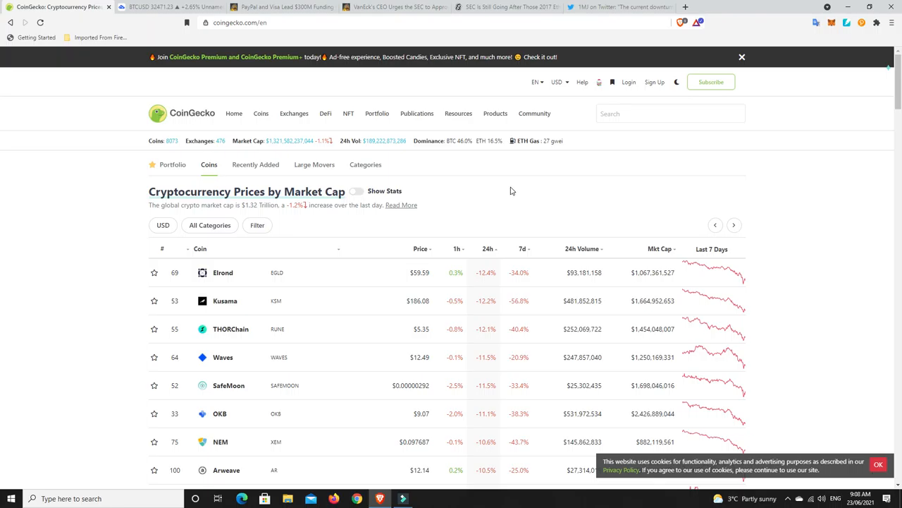
{"action": "left_click", "coordinate": [619, 6]}
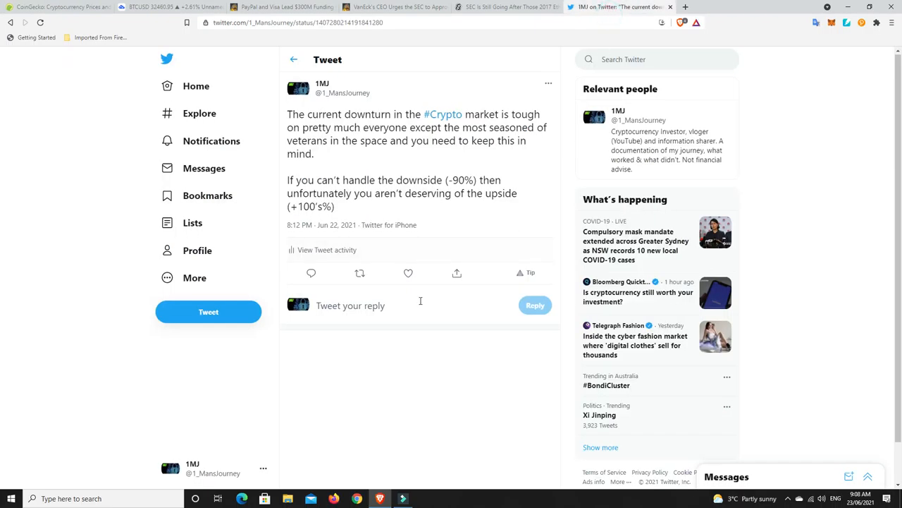
{"action": "mouse_move", "coordinate": [430, 357]}
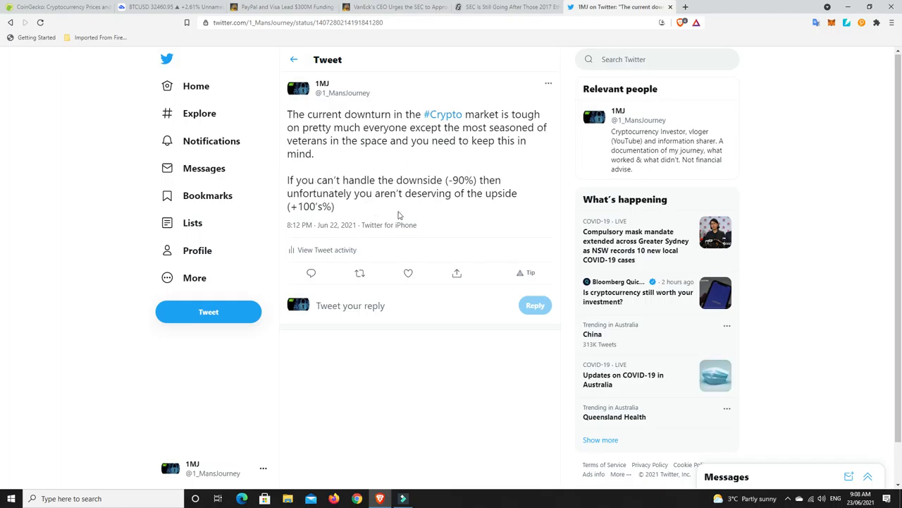
{"action": "mouse_move", "coordinate": [455, 187]}
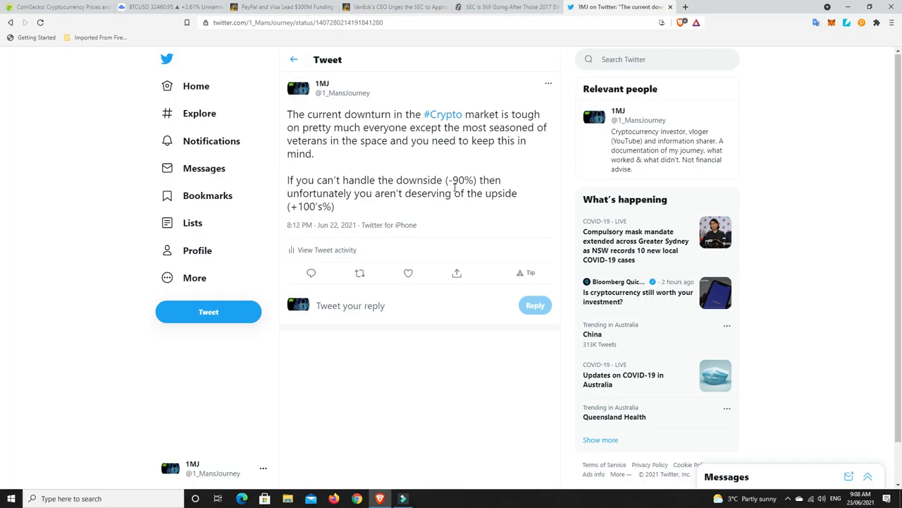
{"action": "mouse_move", "coordinate": [416, 208]}
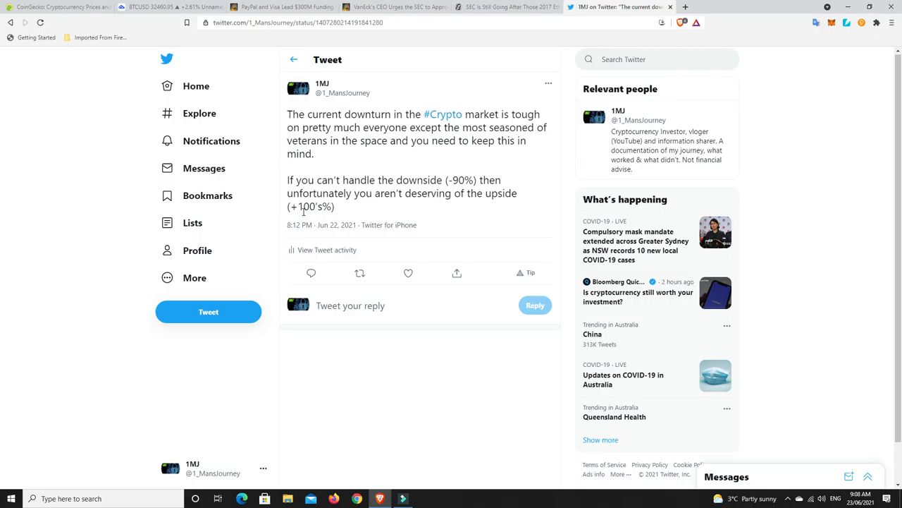
{"action": "mouse_move", "coordinate": [435, 221]}
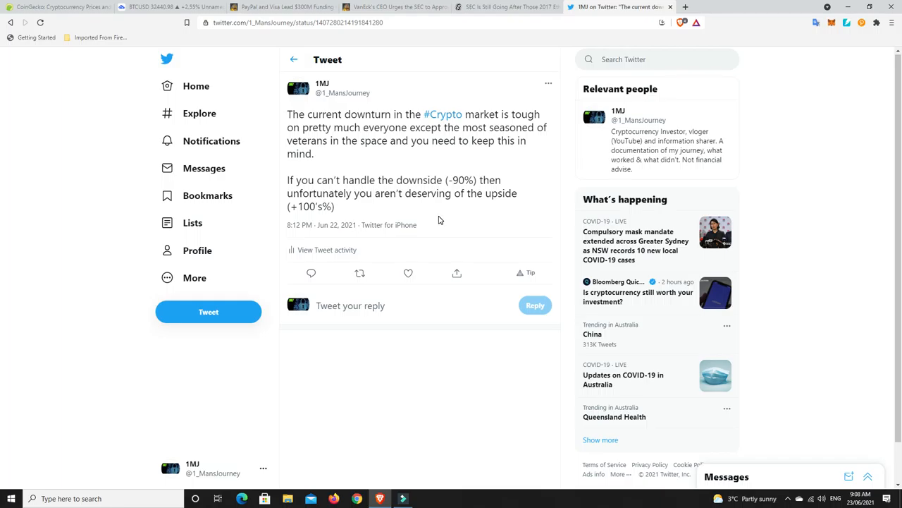
{"action": "mouse_move", "coordinate": [423, 221]}
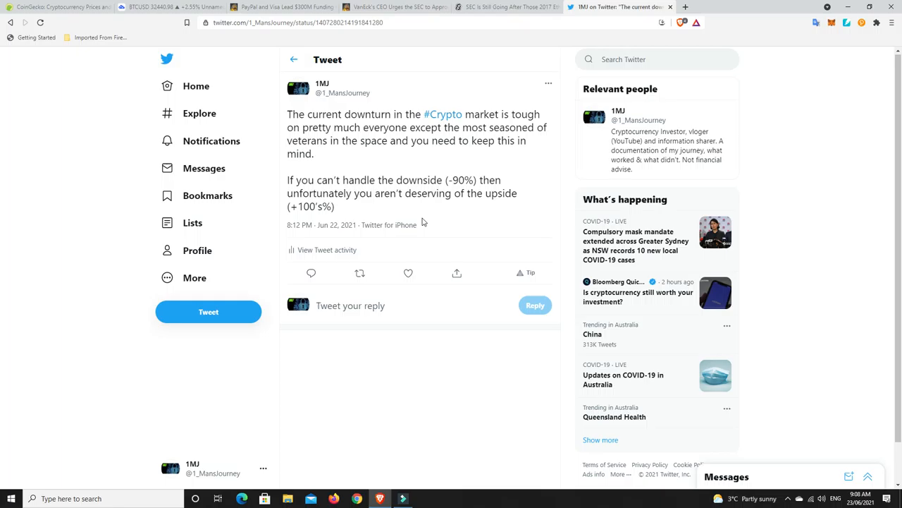
{"action": "mouse_move", "coordinate": [429, 223]}
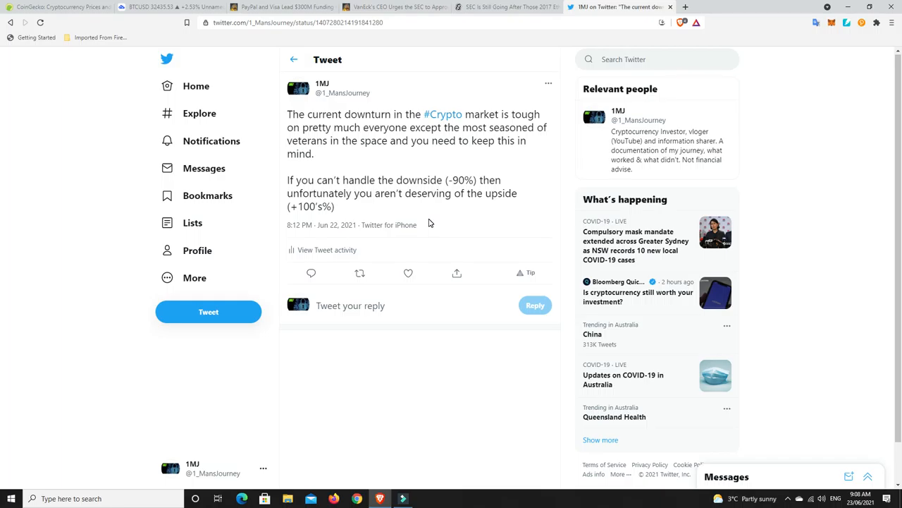
{"action": "mouse_move", "coordinate": [375, 222]}
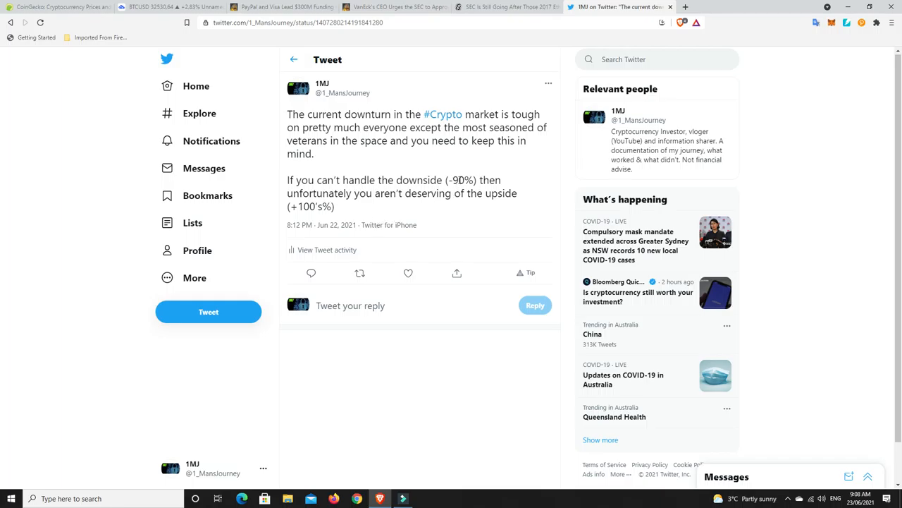
{"action": "mouse_move", "coordinate": [459, 183]}
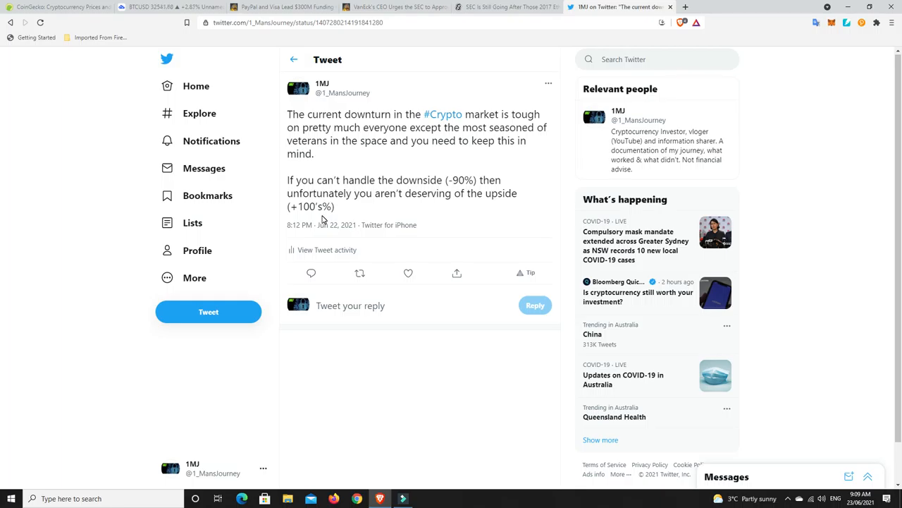
{"action": "mouse_move", "coordinate": [361, 218]}
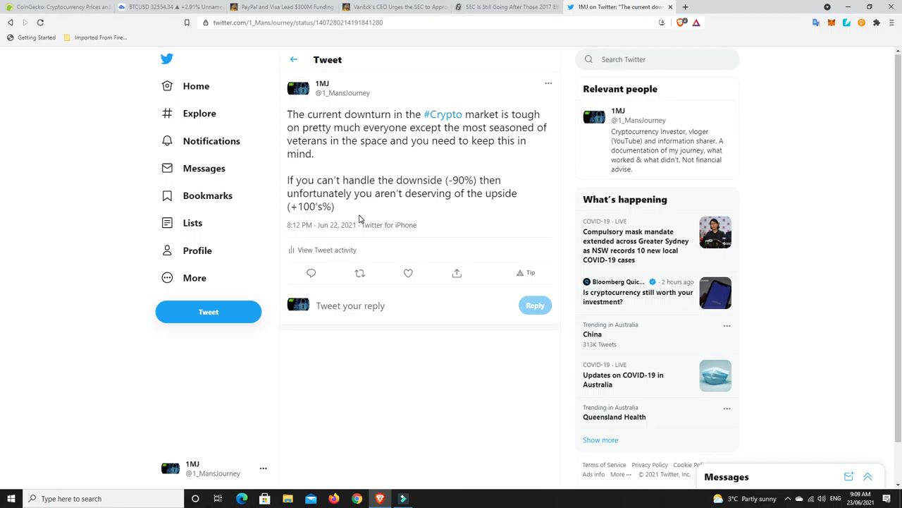
{"action": "mouse_move", "coordinate": [347, 215]}
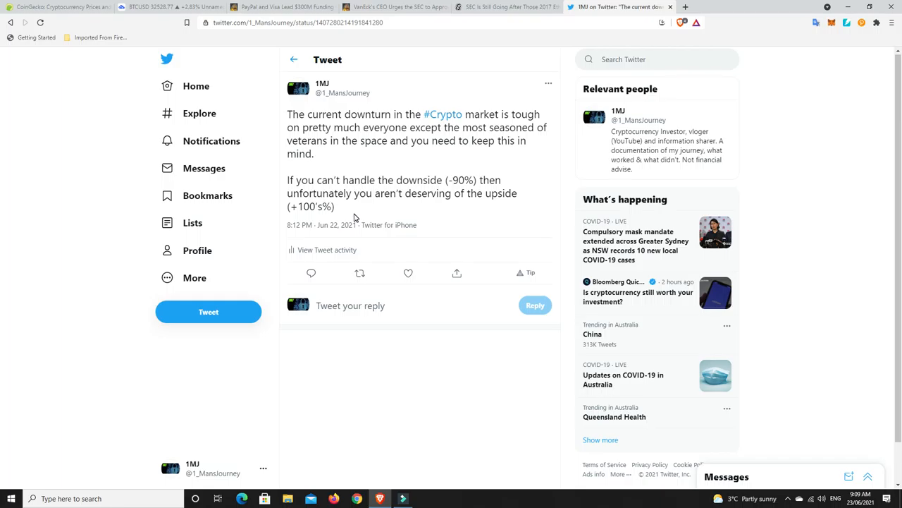
{"action": "mouse_move", "coordinate": [384, 194]}
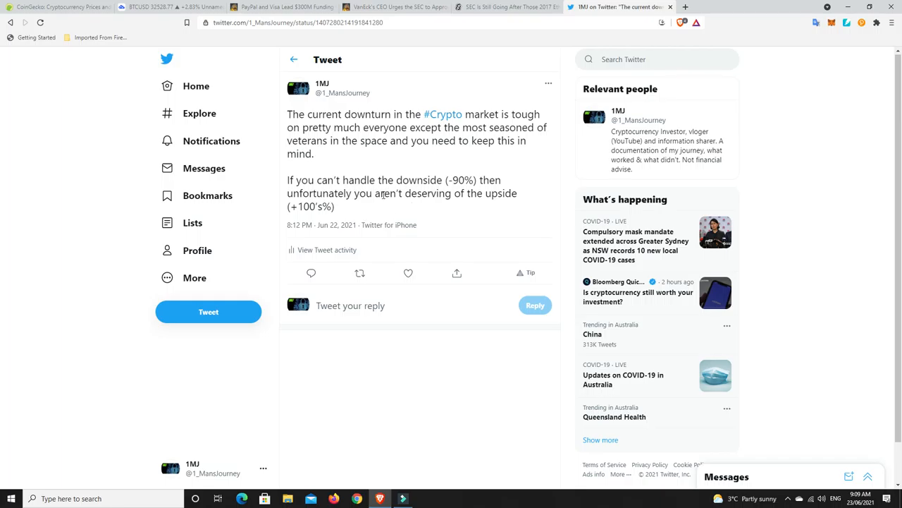
Step: Show the daily BTCUSD chart with its ascending channel, price near 32,545
{"action": "left_click", "coordinate": [152, 6]}
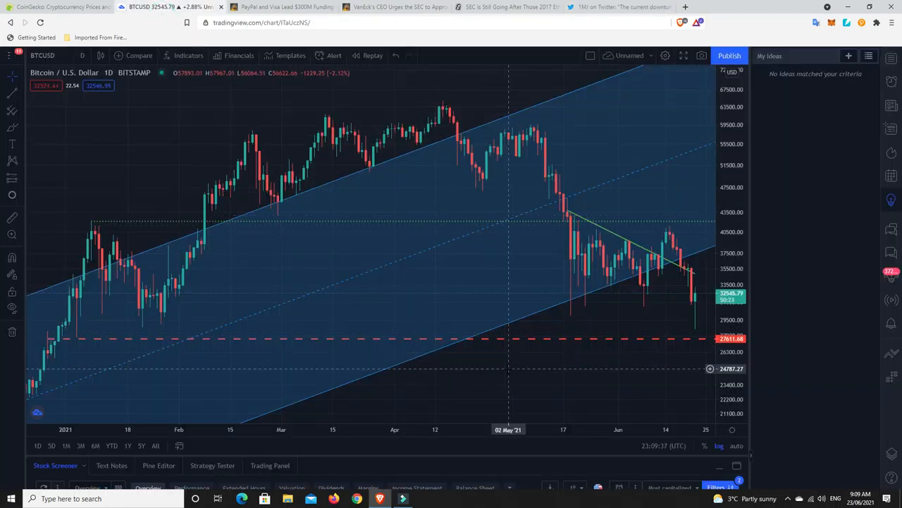
{"action": "mouse_move", "coordinate": [592, 381]}
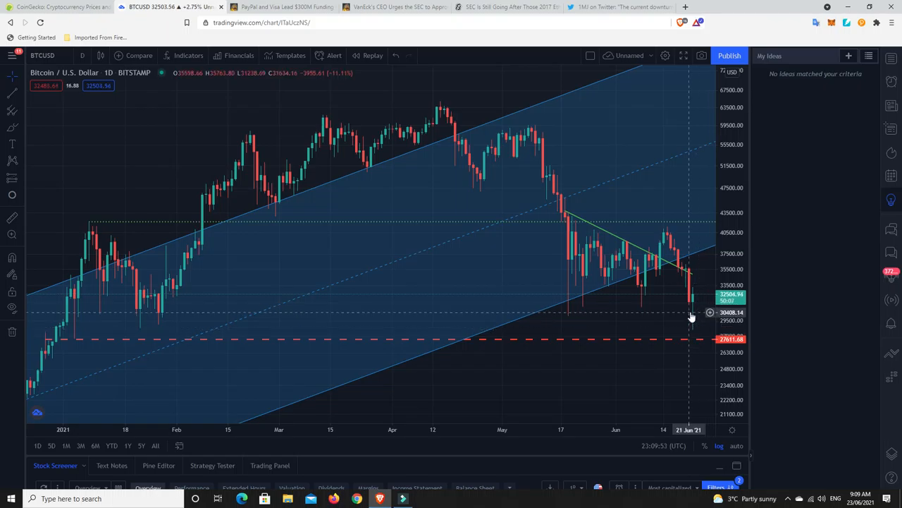
{"action": "mouse_move", "coordinate": [694, 323]}
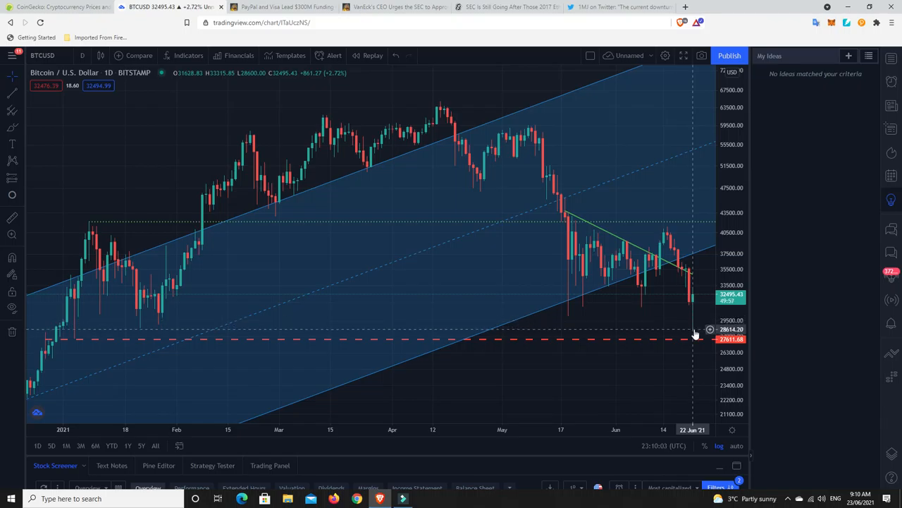
{"action": "mouse_move", "coordinate": [694, 302]}
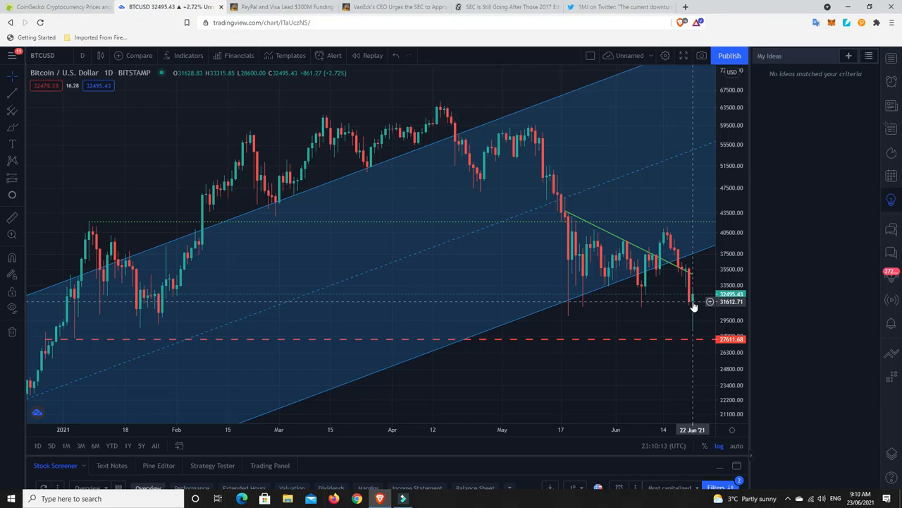
{"action": "mouse_move", "coordinate": [694, 328]}
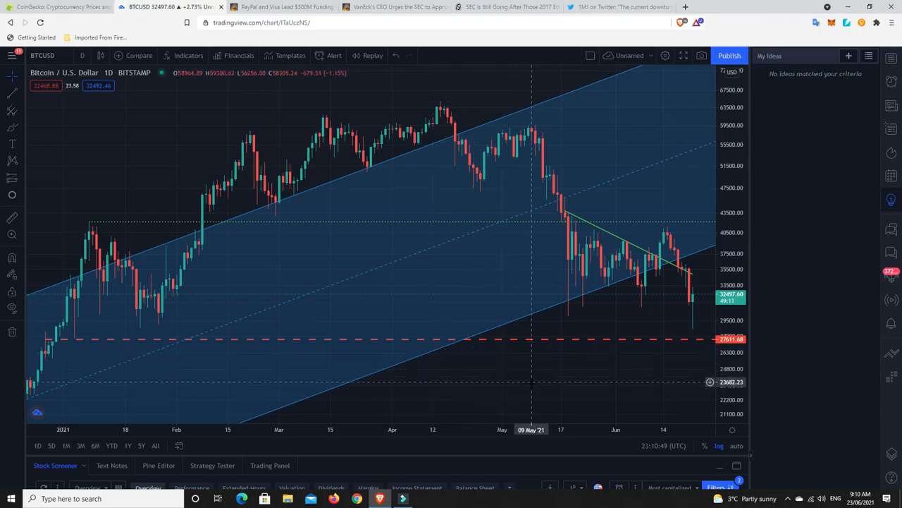
{"action": "mouse_move", "coordinate": [582, 326]}
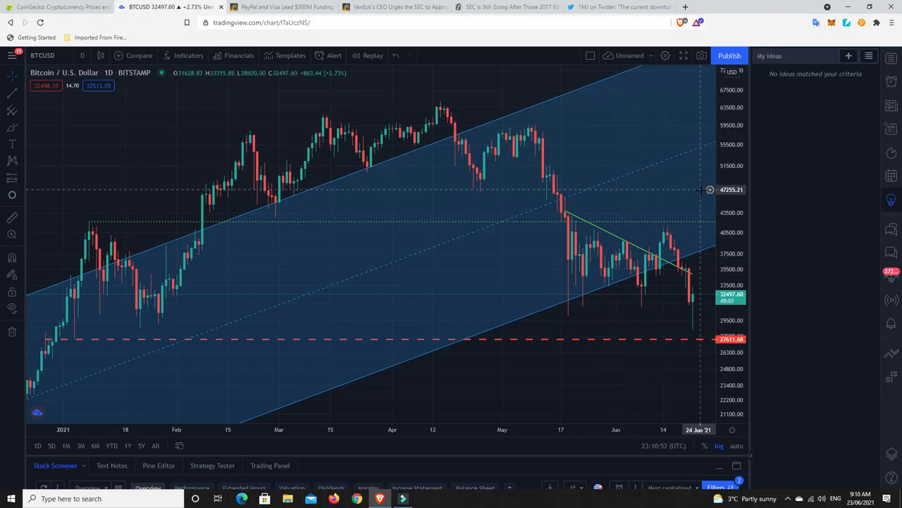
{"action": "mouse_move", "coordinate": [693, 294]}
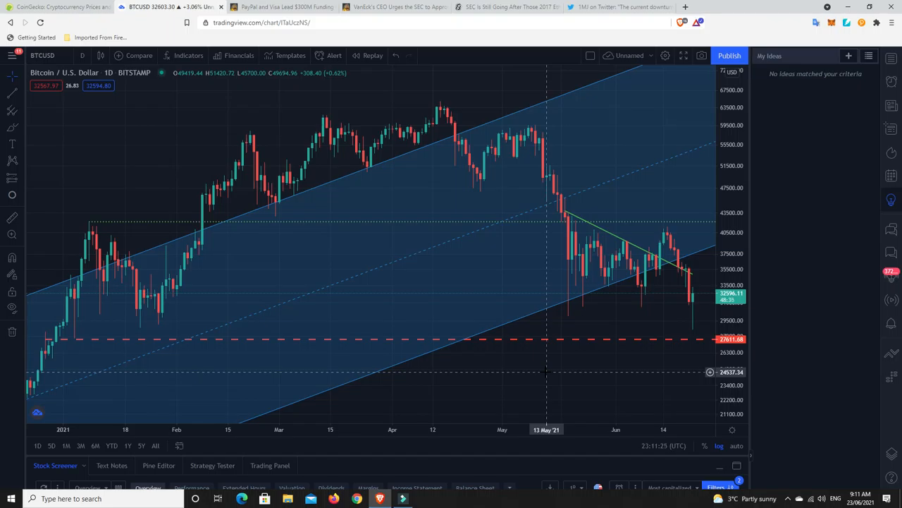
{"action": "mouse_move", "coordinate": [111, 275]}
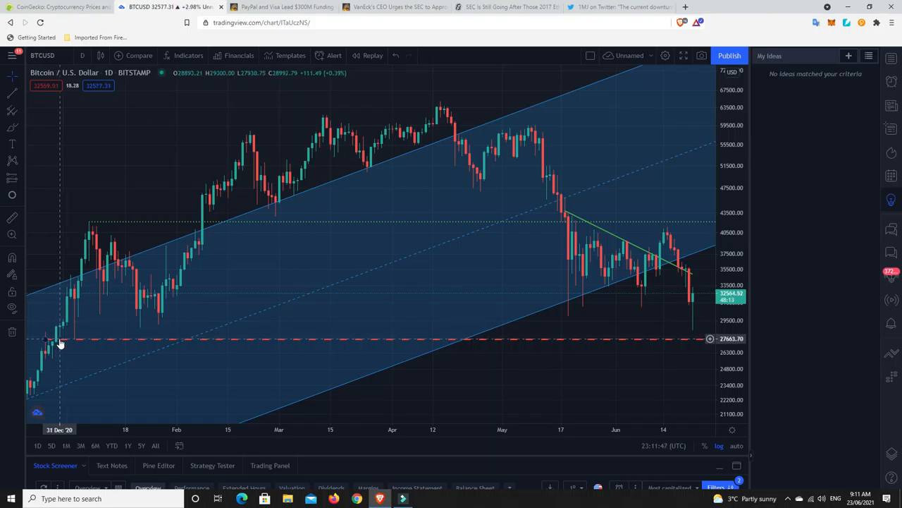
{"action": "mouse_move", "coordinate": [55, 343]}
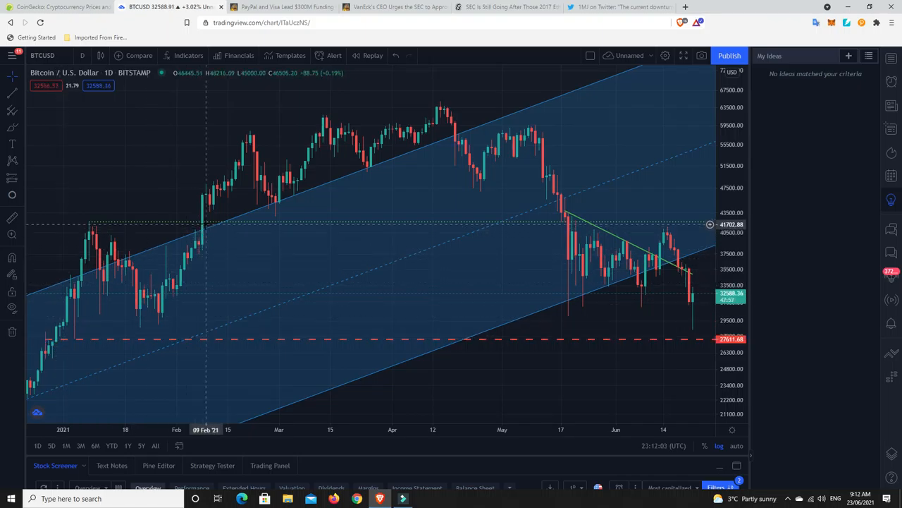
{"action": "mouse_move", "coordinate": [205, 228]}
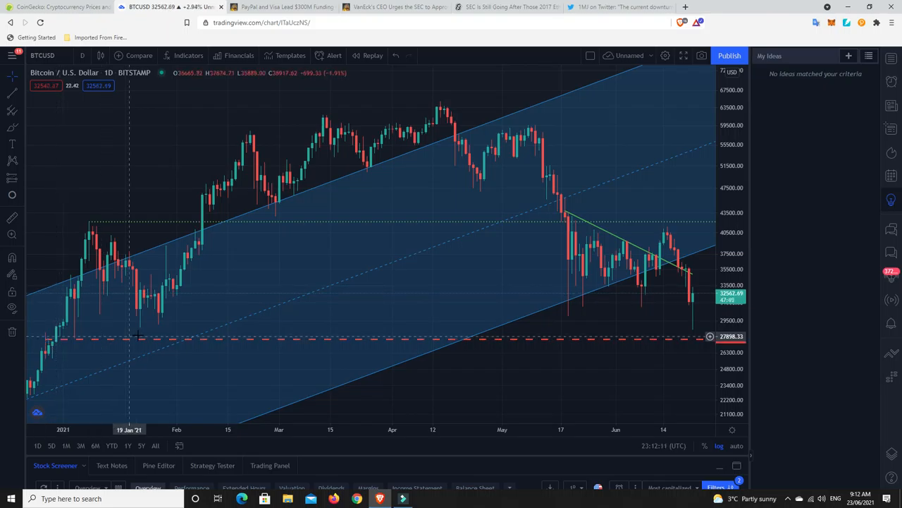
{"action": "mouse_move", "coordinate": [204, 344]}
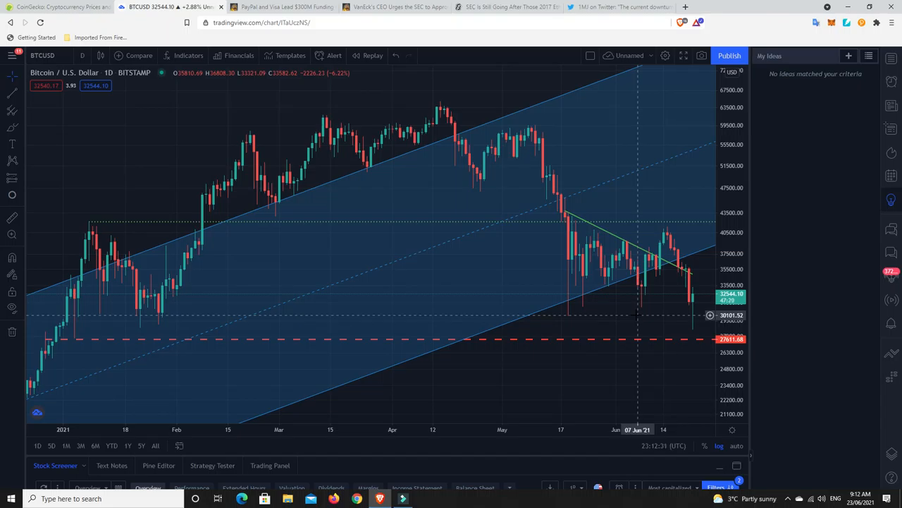
{"action": "mouse_move", "coordinate": [631, 313]}
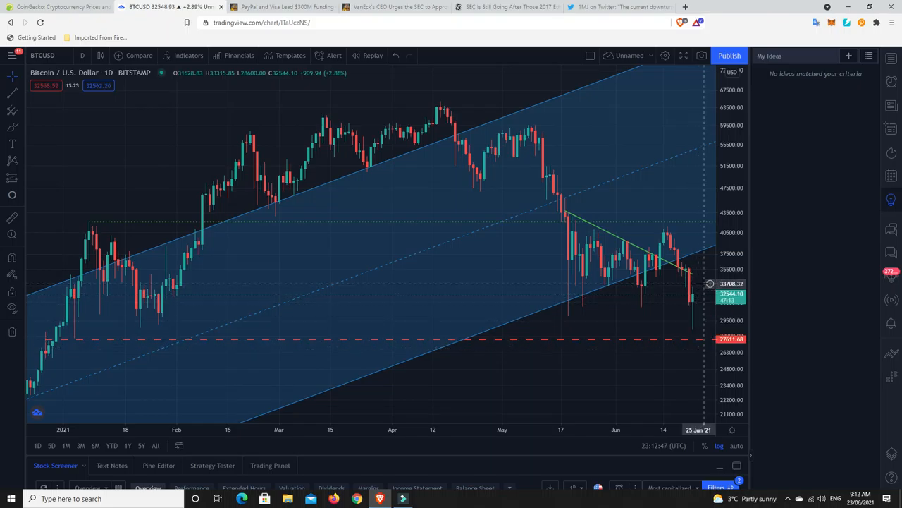
{"action": "mouse_move", "coordinate": [680, 345]}
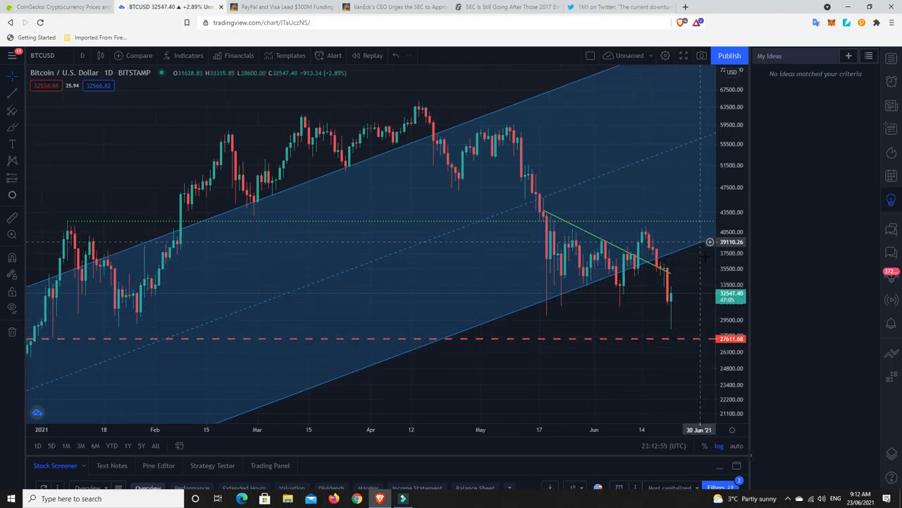
{"action": "mouse_move", "coordinate": [675, 294]}
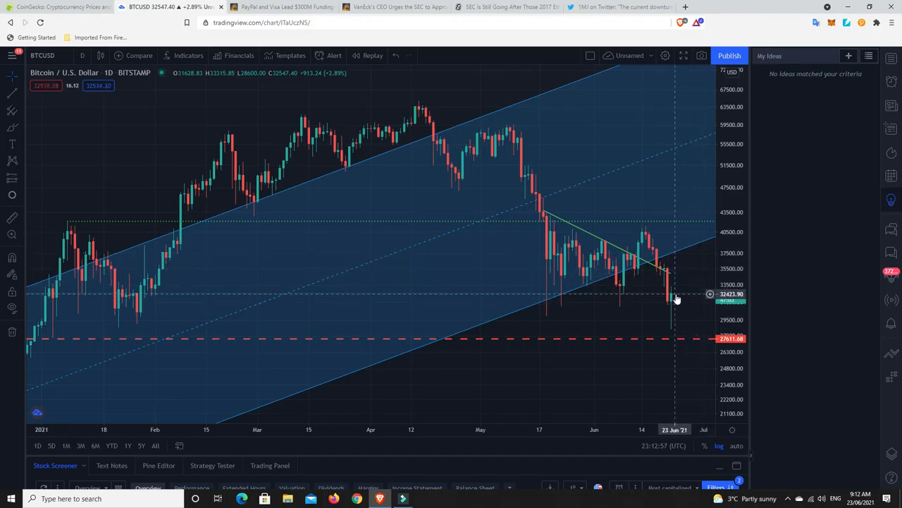
{"action": "mouse_move", "coordinate": [668, 300]}
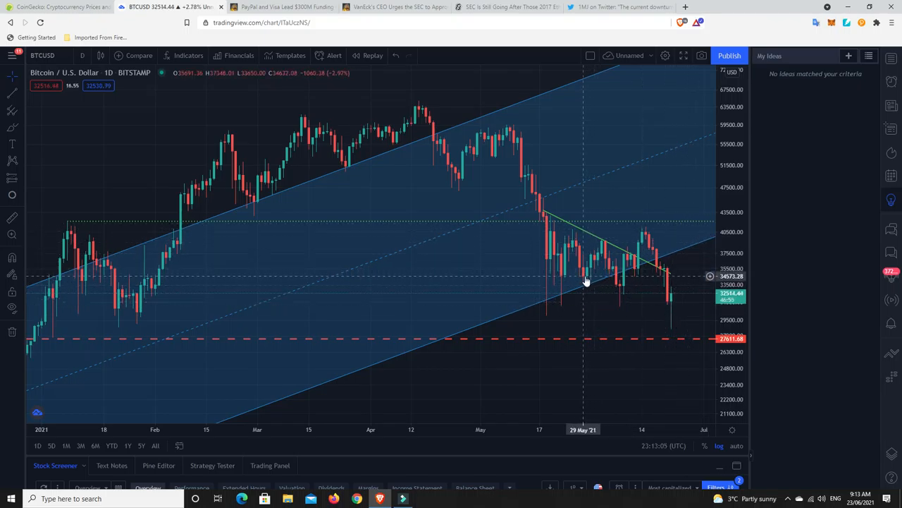
{"action": "mouse_move", "coordinate": [665, 304]}
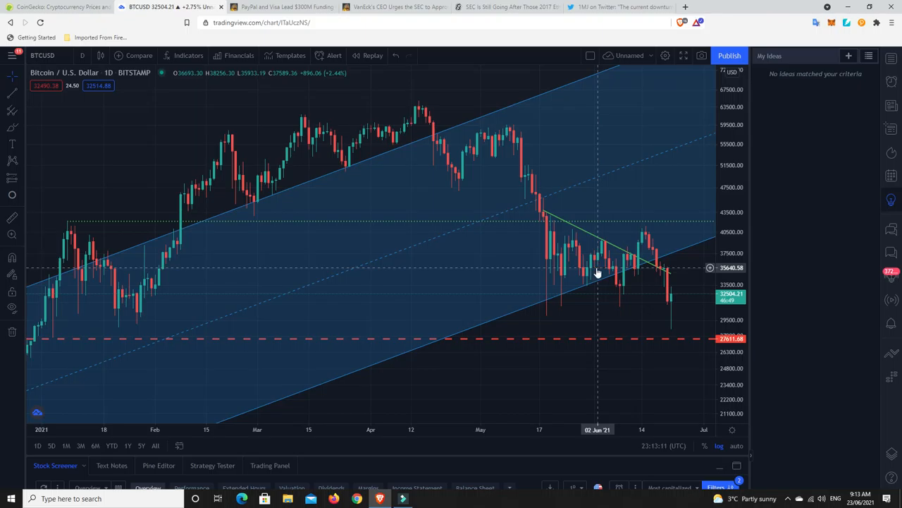
{"action": "mouse_move", "coordinate": [559, 304]}
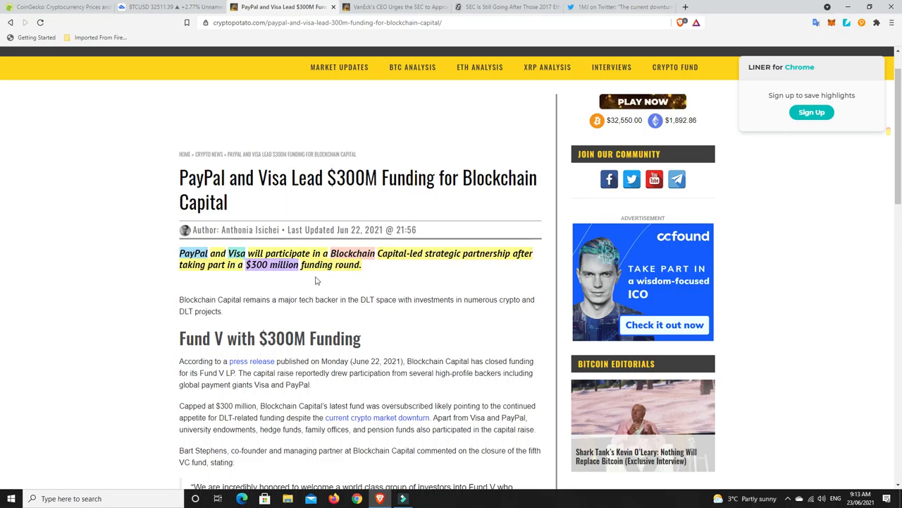
{"action": "mouse_move", "coordinate": [378, 282]}
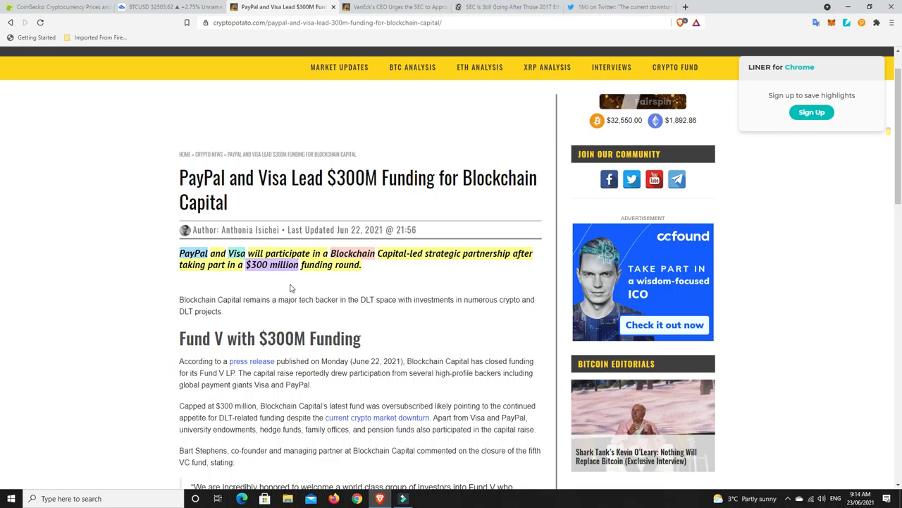
{"action": "mouse_move", "coordinate": [306, 288]}
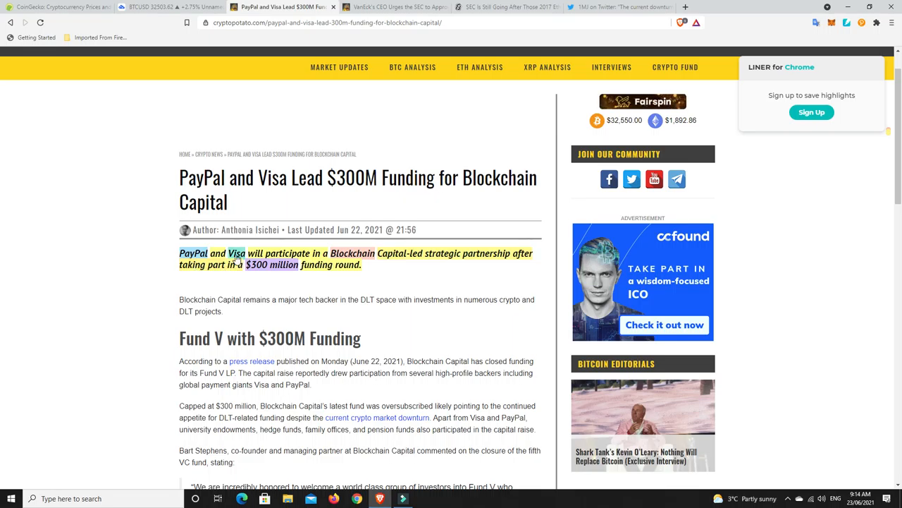
{"action": "mouse_move", "coordinate": [344, 286]}
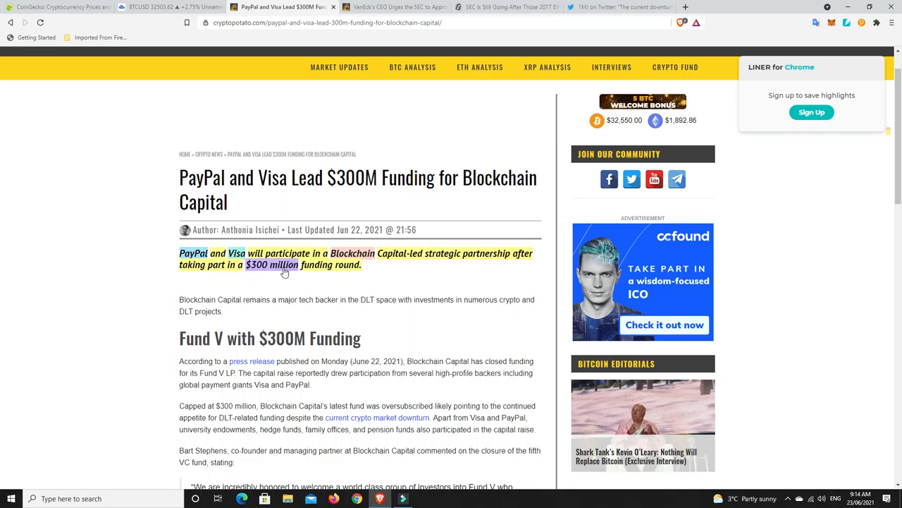
{"action": "mouse_move", "coordinate": [285, 270]}
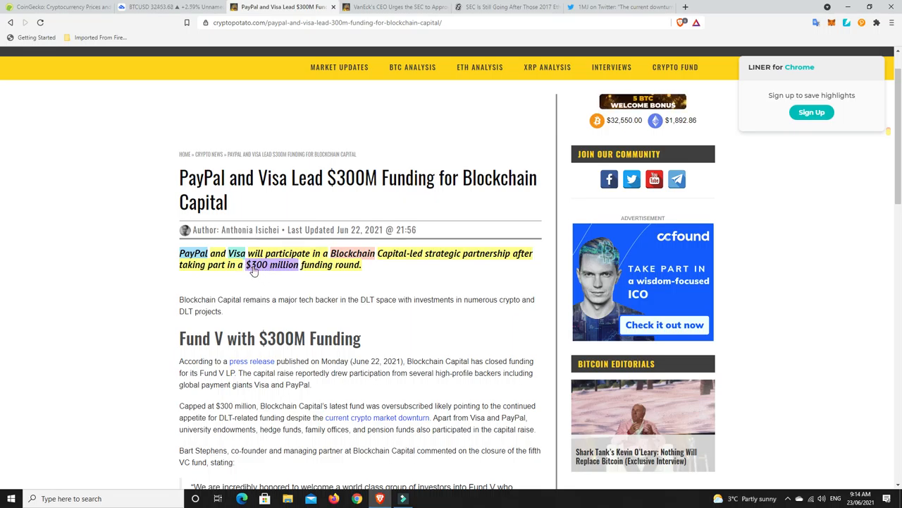
{"action": "mouse_move", "coordinate": [328, 288]}
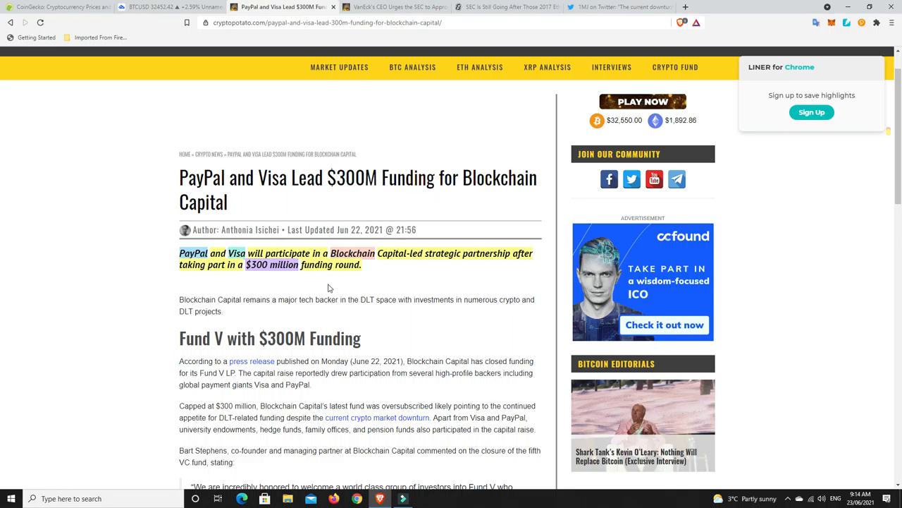
{"action": "mouse_move", "coordinate": [386, 283]}
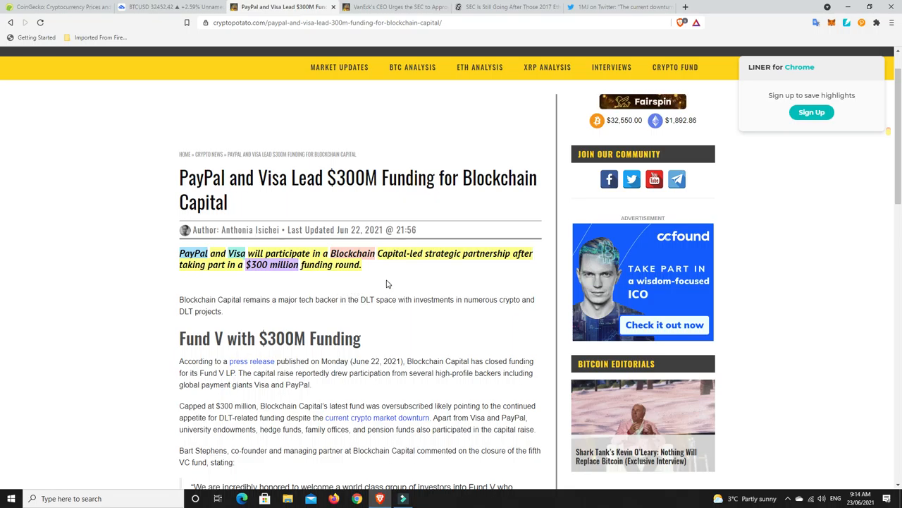
{"action": "mouse_move", "coordinate": [232, 266]}
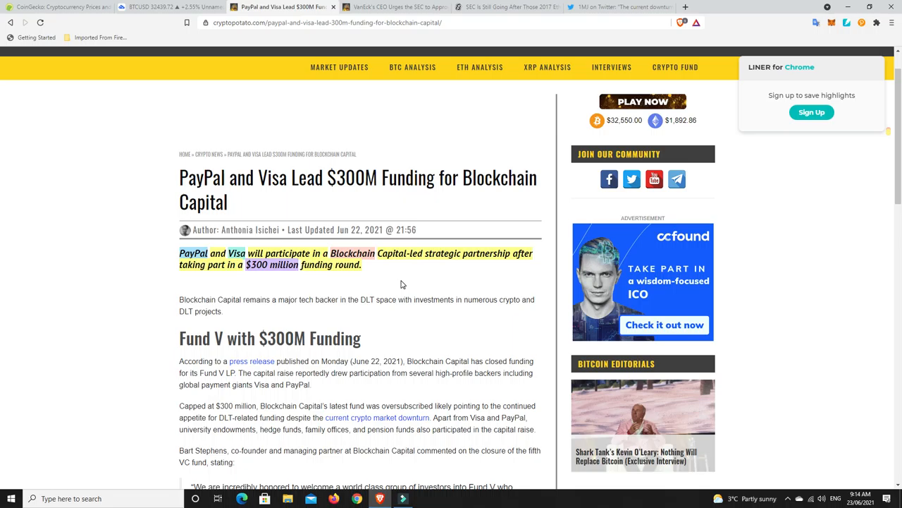
{"action": "mouse_move", "coordinate": [354, 290]}
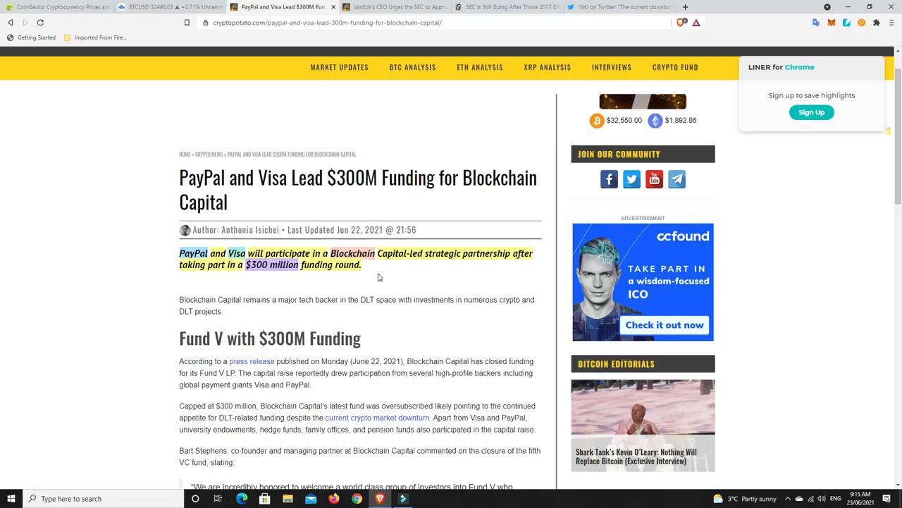
Step: Open the VanEck Bitcoin ETF article and scroll to van Eck's quote urging SEC approval
{"action": "left_click", "coordinate": [395, 6]}
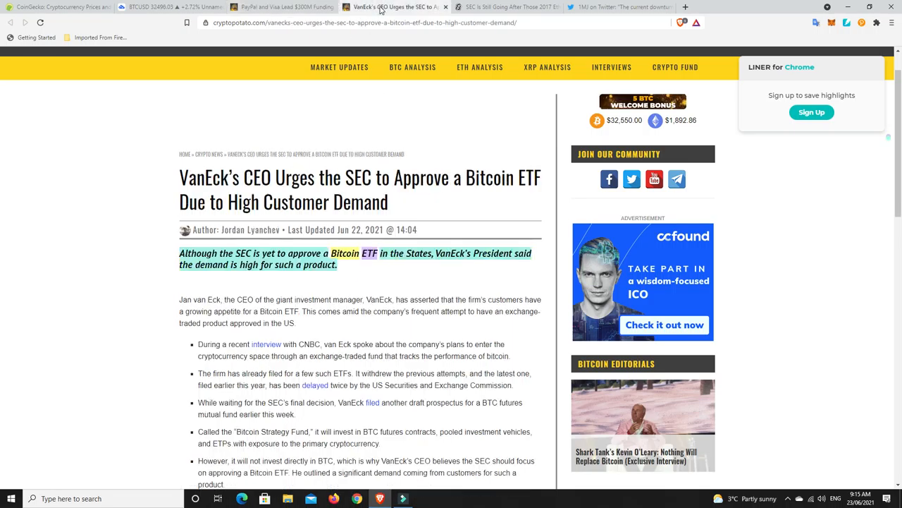
{"action": "scroll", "scroll_direction": "down", "scroll_amount": 3}
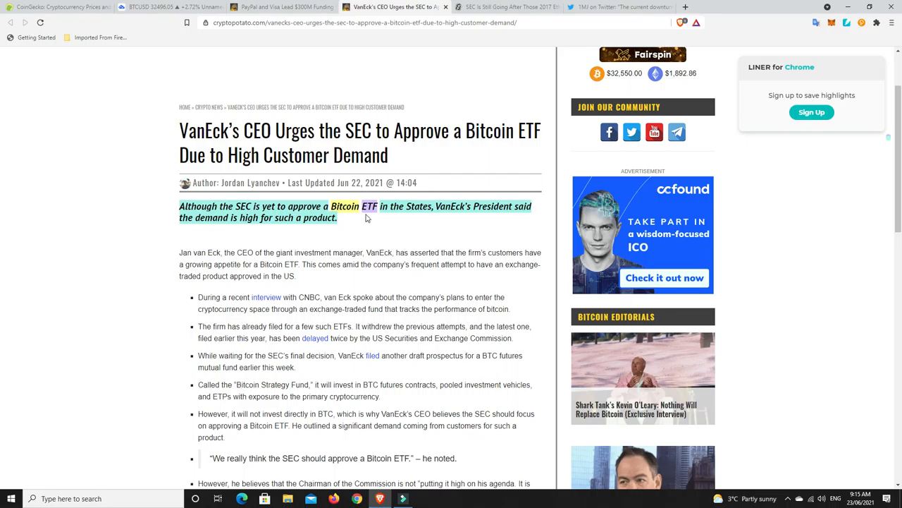
{"action": "mouse_move", "coordinate": [506, 218]}
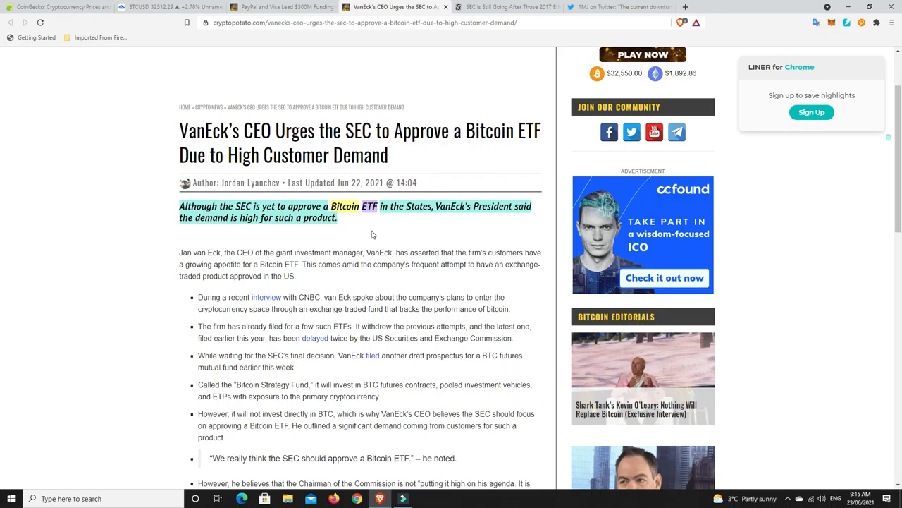
{"action": "mouse_move", "coordinate": [370, 235]}
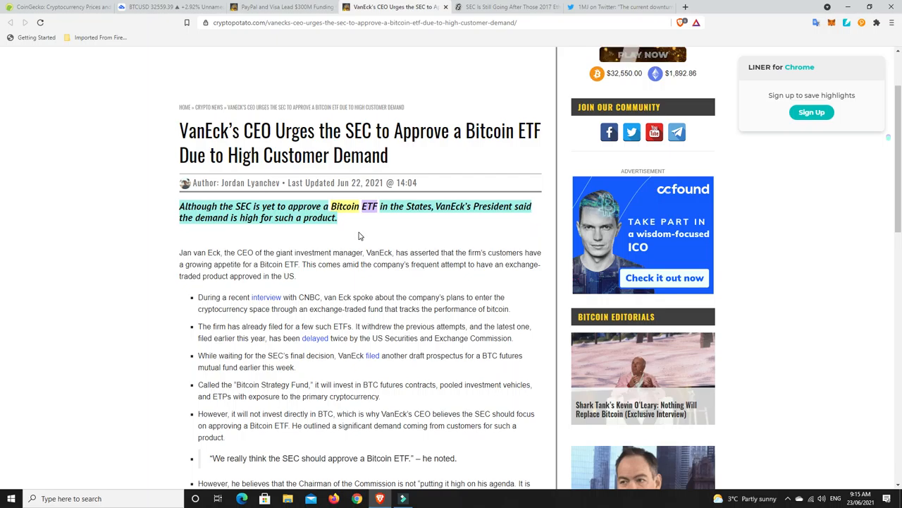
{"action": "mouse_move", "coordinate": [345, 241]}
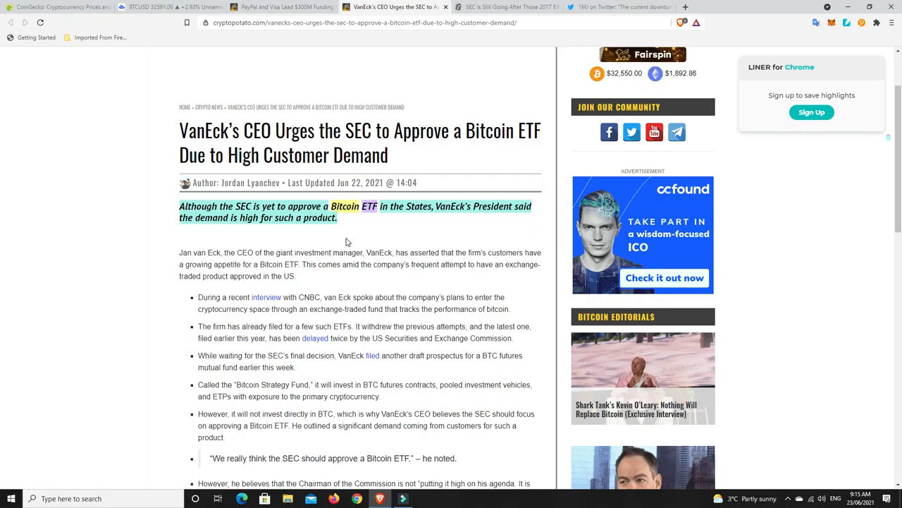
{"action": "mouse_move", "coordinate": [356, 235]}
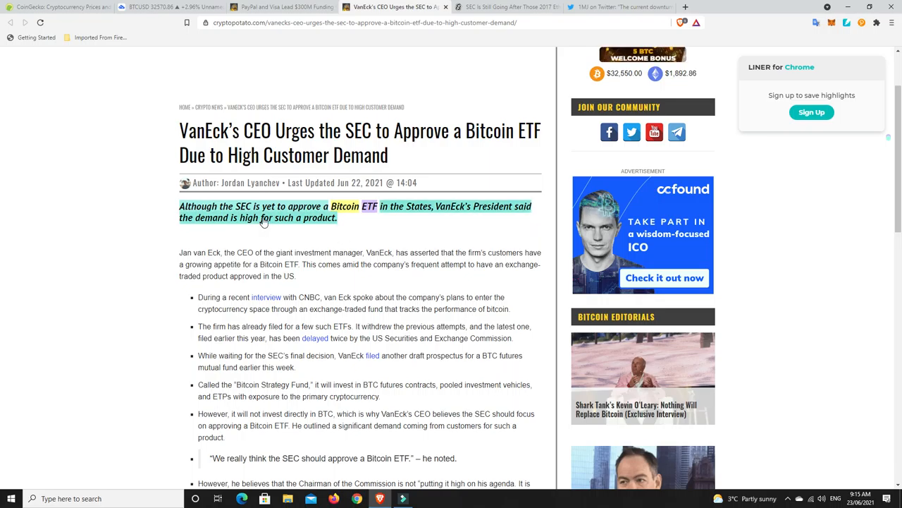
{"action": "mouse_move", "coordinate": [293, 238]}
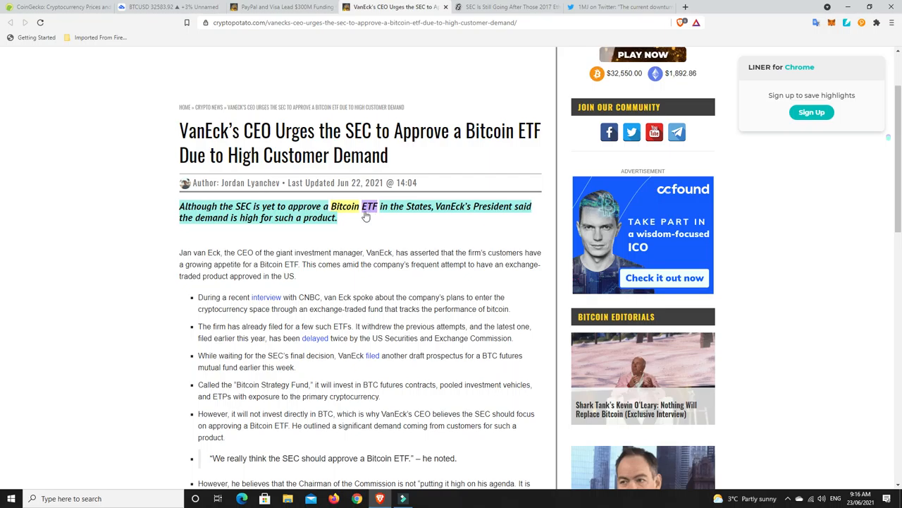
{"action": "mouse_move", "coordinate": [345, 225]}
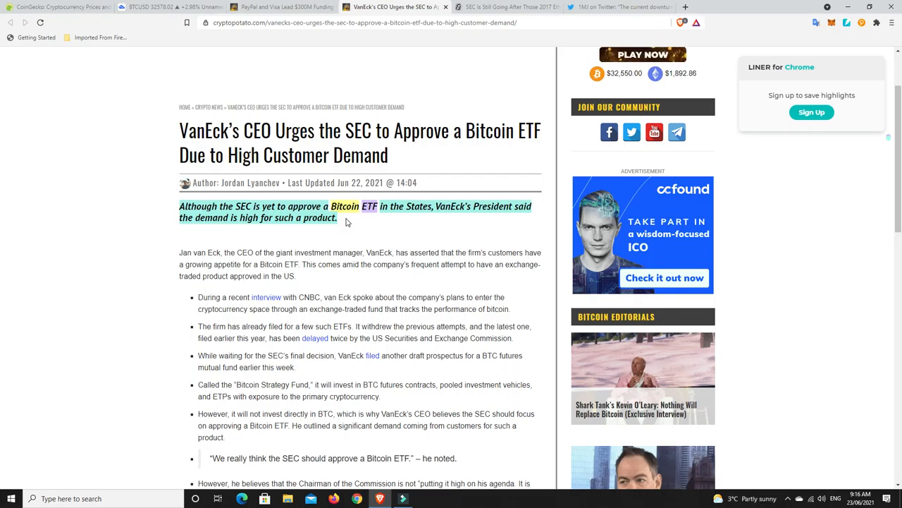
{"action": "mouse_move", "coordinate": [366, 219]}
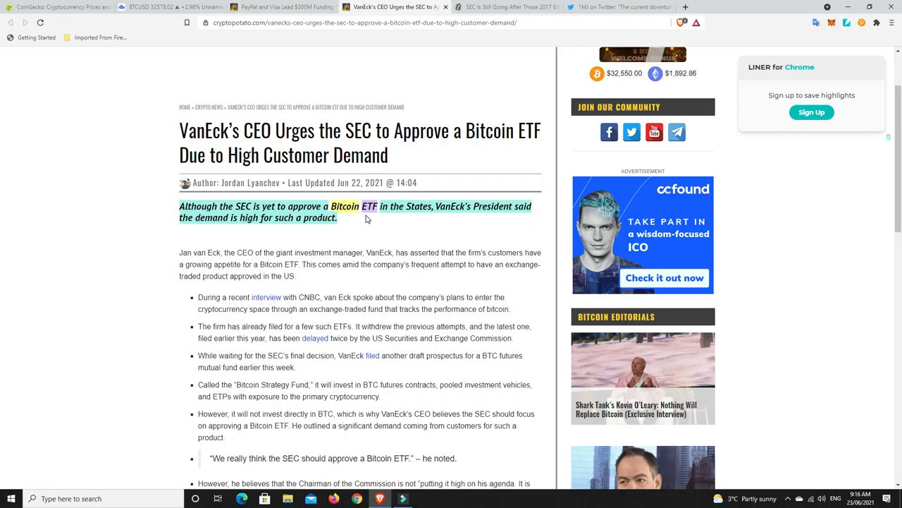
{"action": "mouse_move", "coordinate": [356, 230]}
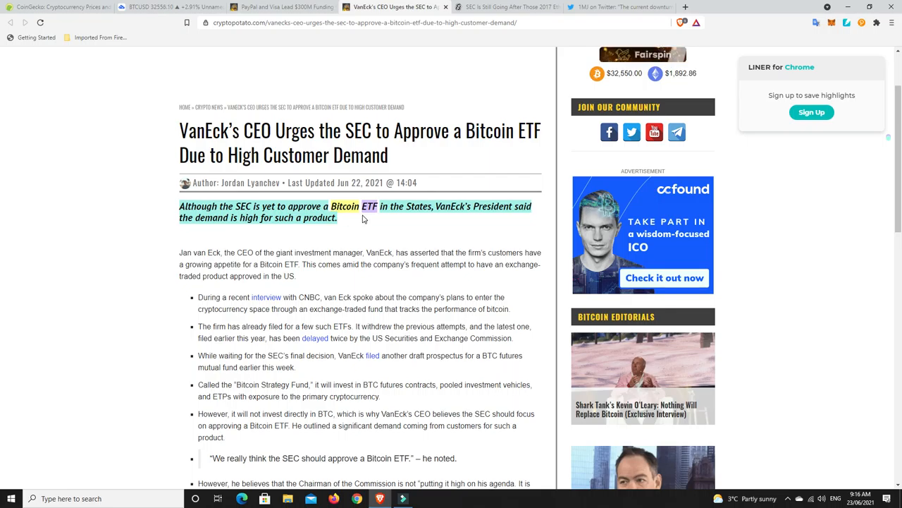
{"action": "mouse_move", "coordinate": [392, 228]}
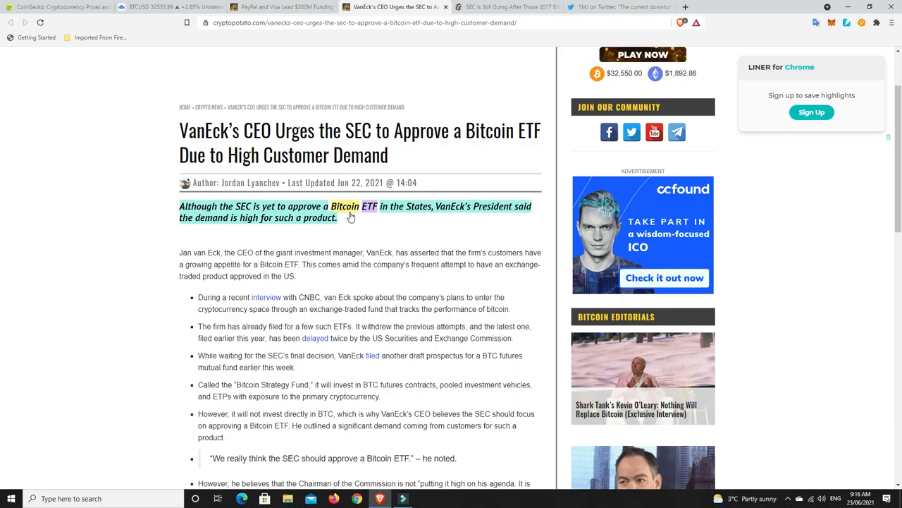
{"action": "mouse_move", "coordinate": [347, 223]}
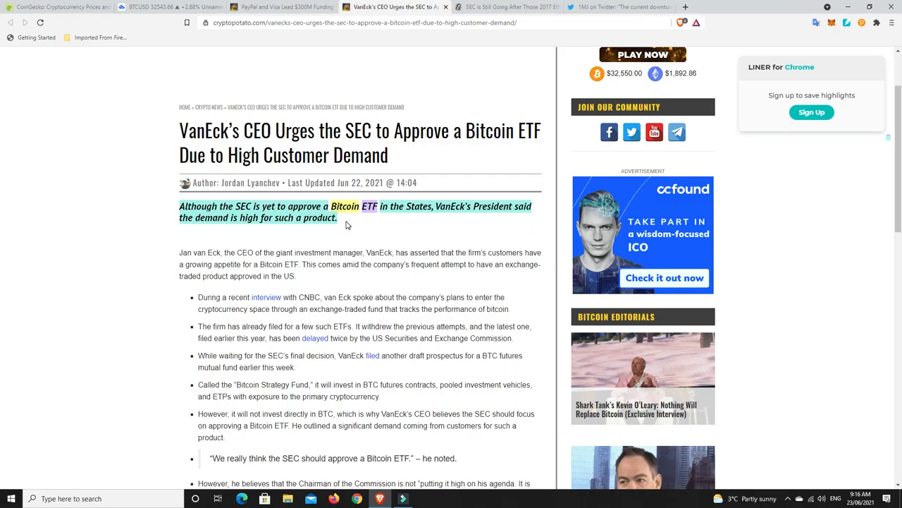
{"action": "mouse_move", "coordinate": [426, 229]}
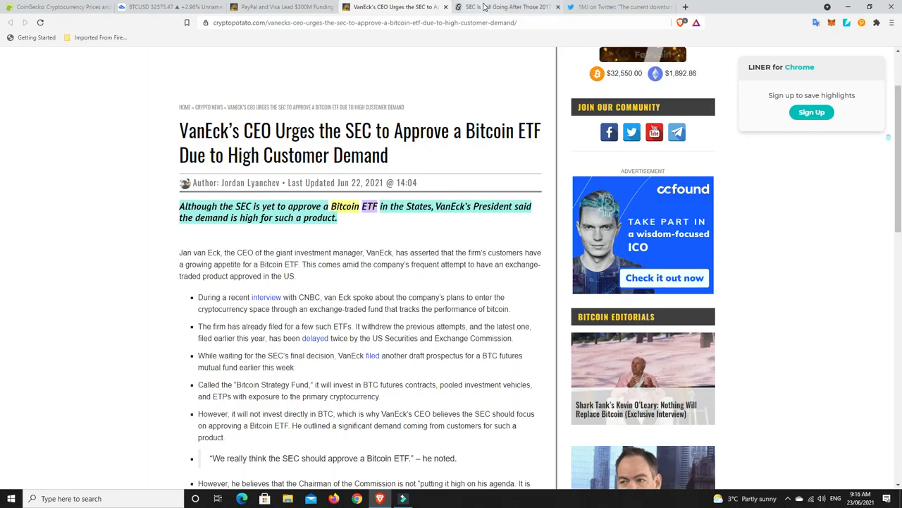
Step: Show Decrypt's 'SEC Is Still Going After Those 2017 Ethereum Token ICOs' article
{"action": "left_click", "coordinate": [508, 6]}
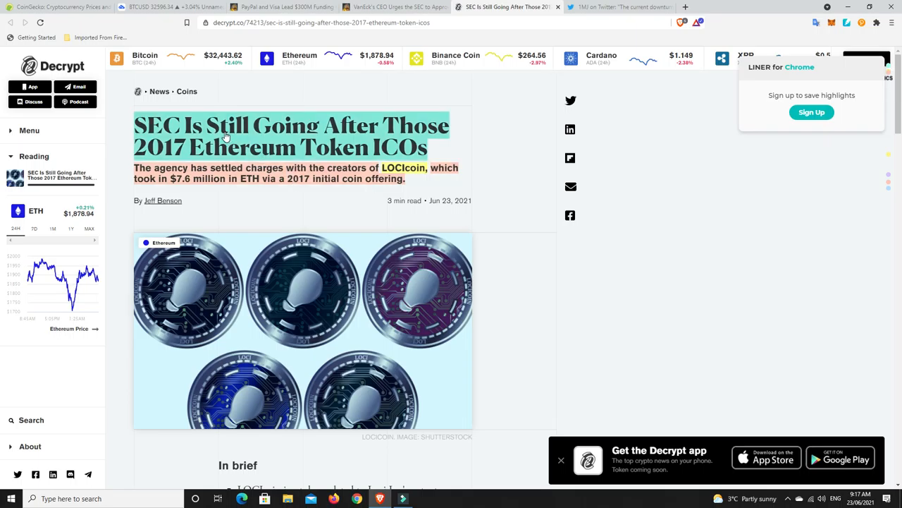
{"action": "mouse_move", "coordinate": [178, 156]}
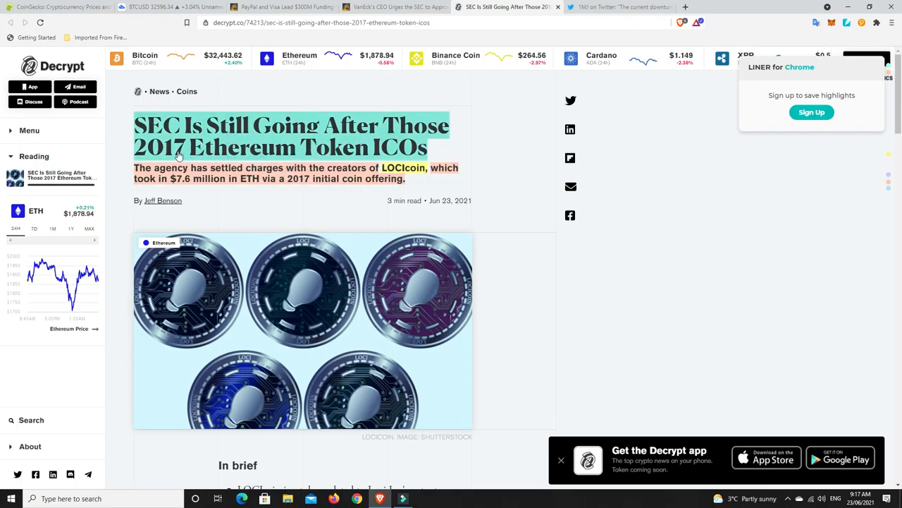
{"action": "mouse_move", "coordinate": [404, 150]}
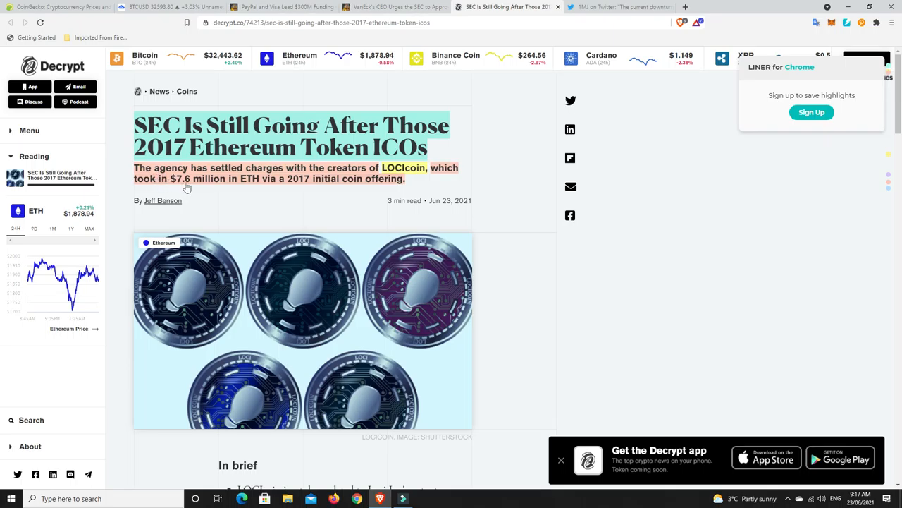
{"action": "mouse_move", "coordinate": [296, 187]}
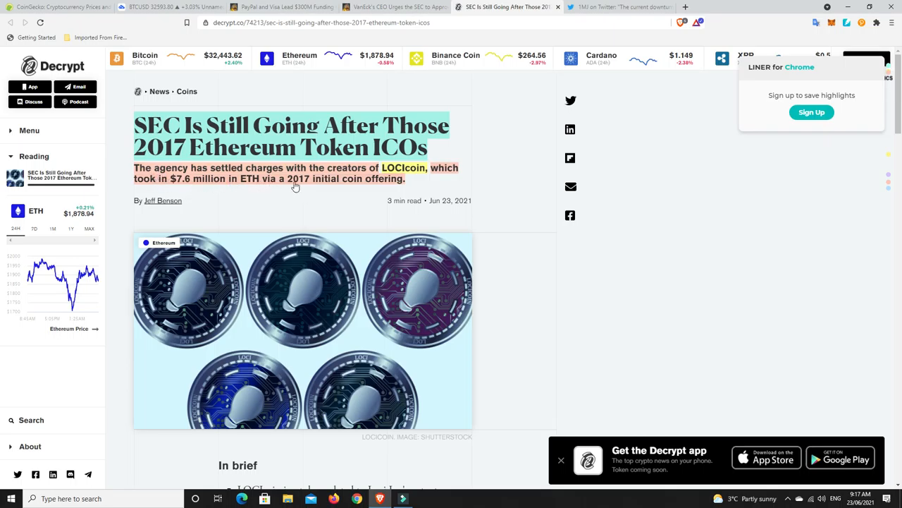
{"action": "mouse_move", "coordinate": [386, 187]}
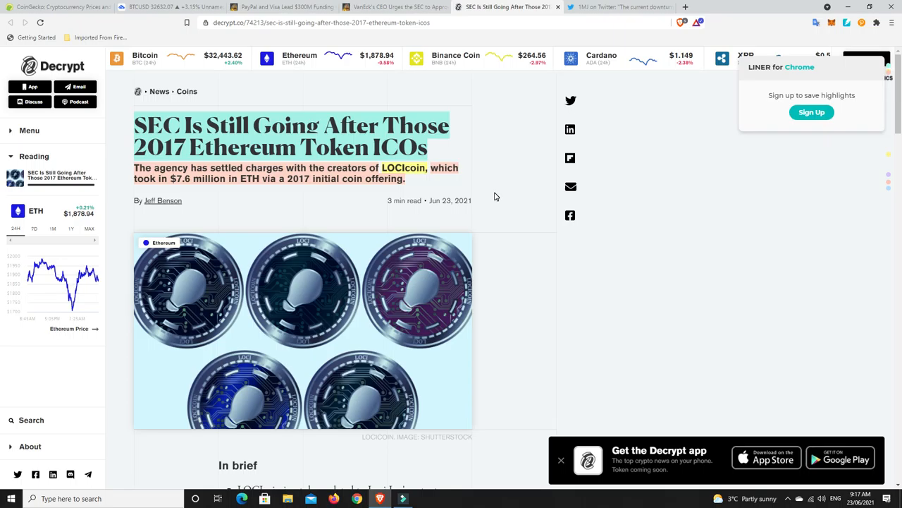
{"action": "mouse_move", "coordinate": [496, 205]}
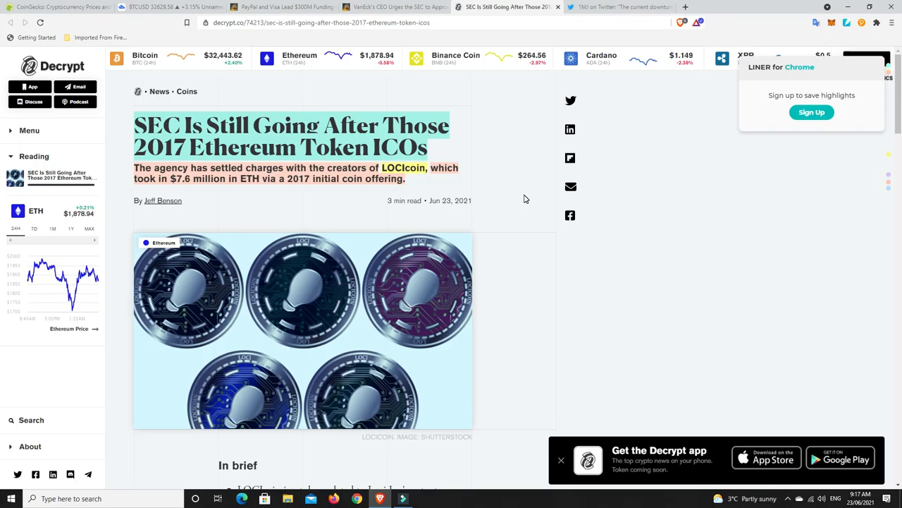
{"action": "mouse_move", "coordinate": [510, 215]}
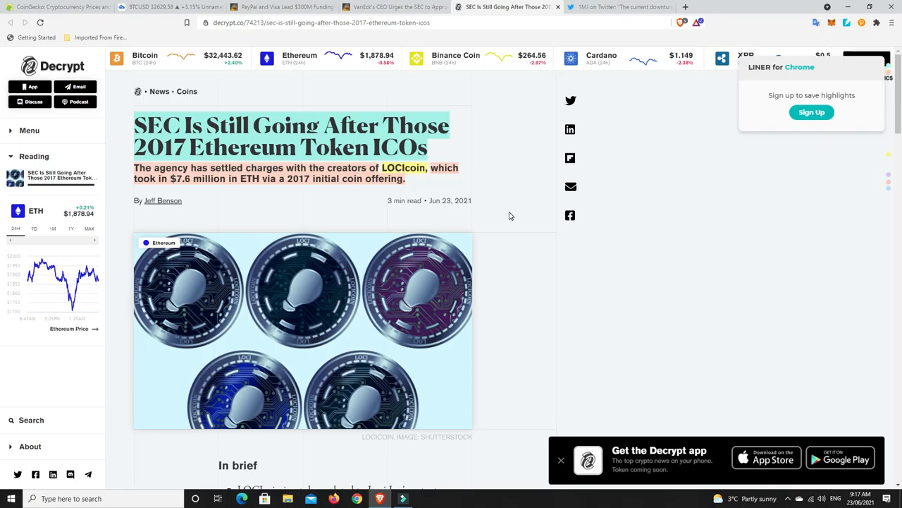
Step: Scroll through the SEC ICO article, then back up to the LOCIcoin summary bullets
{"action": "scroll", "scroll_direction": "down", "scroll_amount": 3}
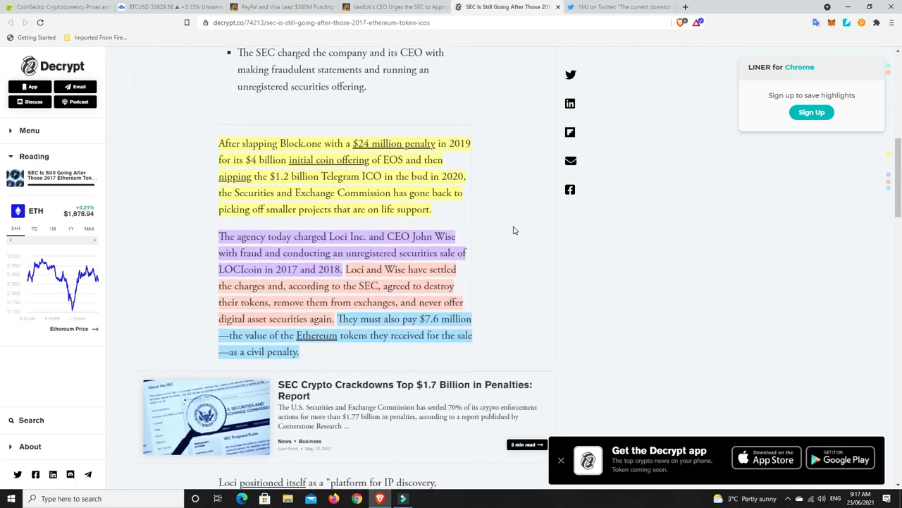
{"action": "scroll", "scroll_direction": "down", "scroll_amount": 3}
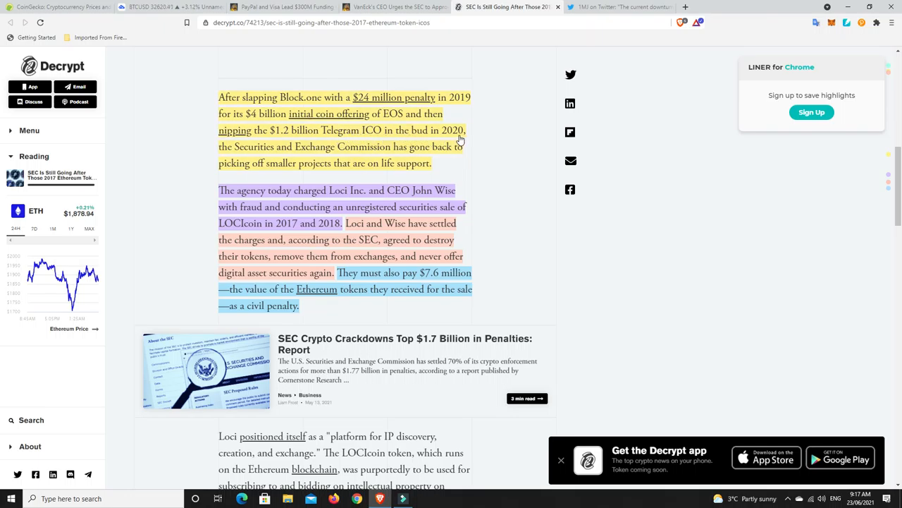
{"action": "mouse_move", "coordinate": [490, 173]}
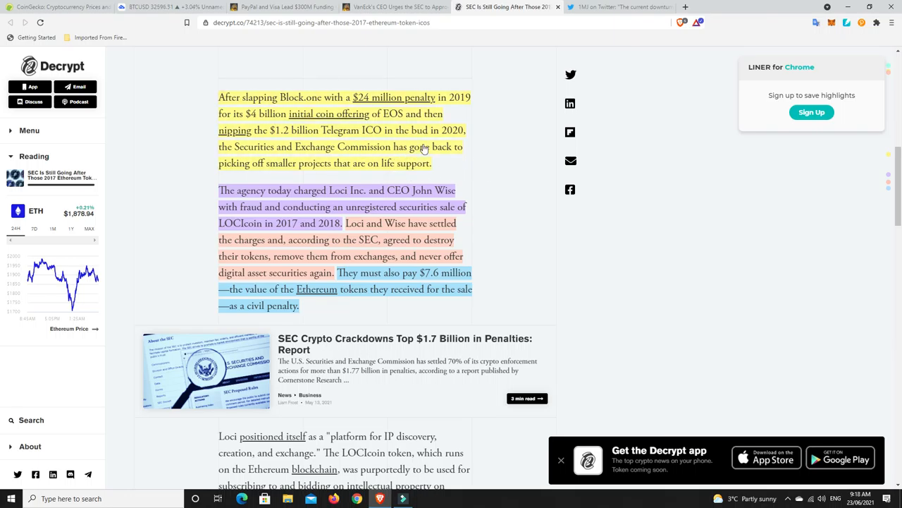
{"action": "mouse_move", "coordinate": [509, 168]}
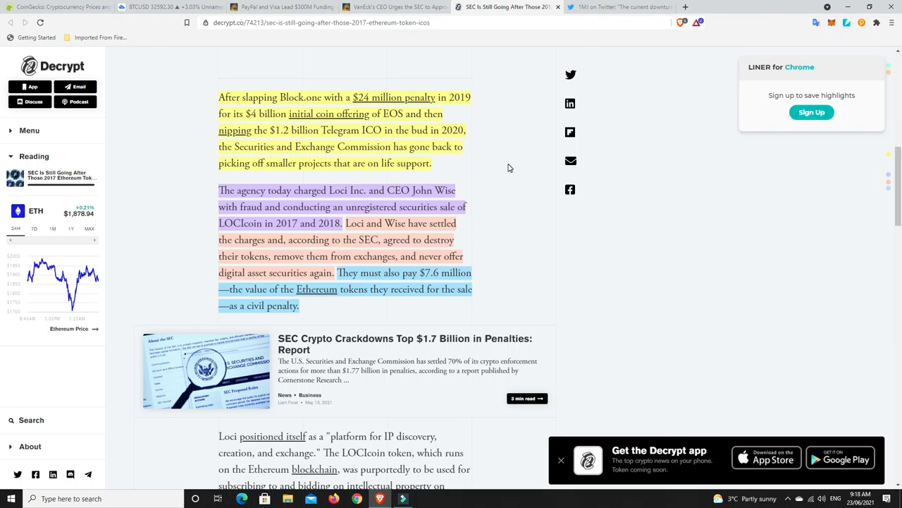
{"action": "mouse_move", "coordinate": [476, 180]}
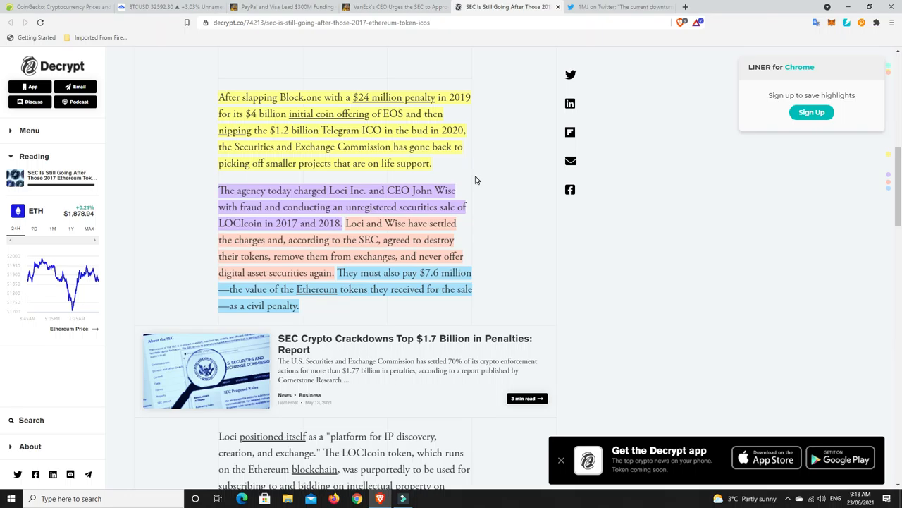
{"action": "scroll", "scroll_direction": "down", "scroll_amount": 3}
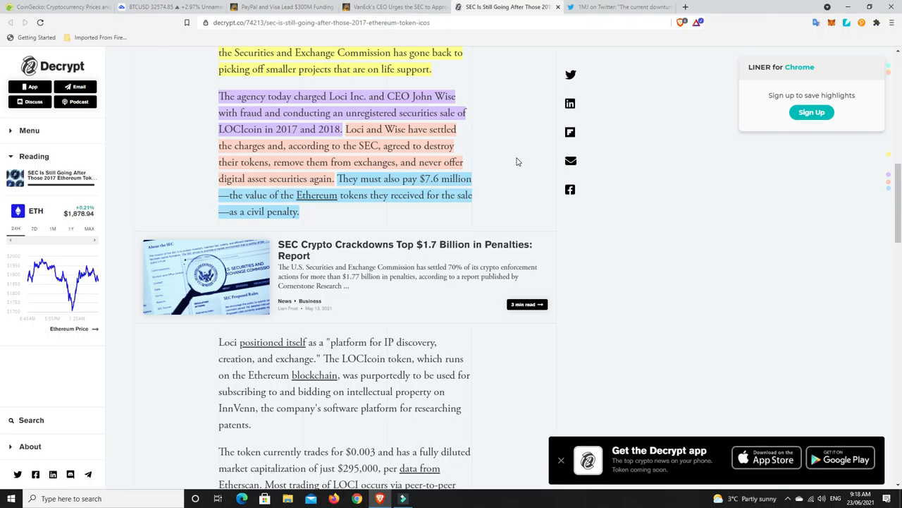
{"action": "mouse_move", "coordinate": [517, 163]}
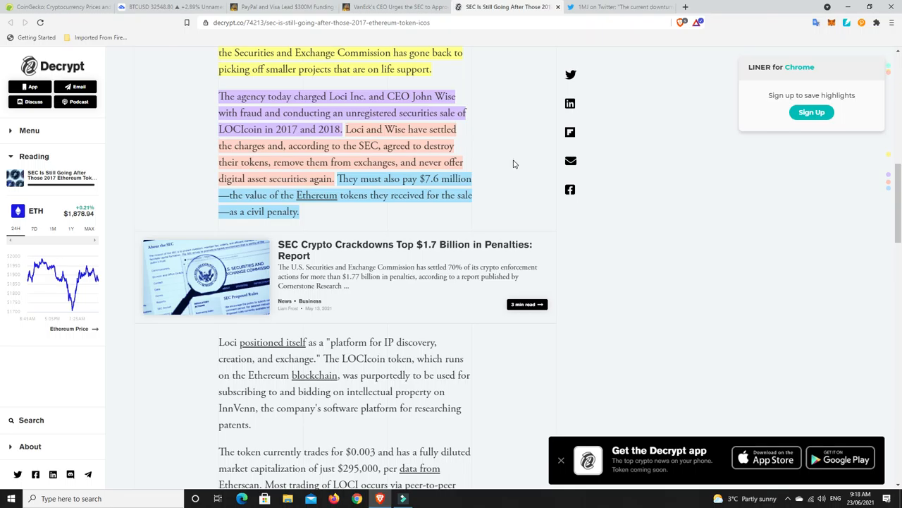
{"action": "mouse_move", "coordinate": [513, 164]}
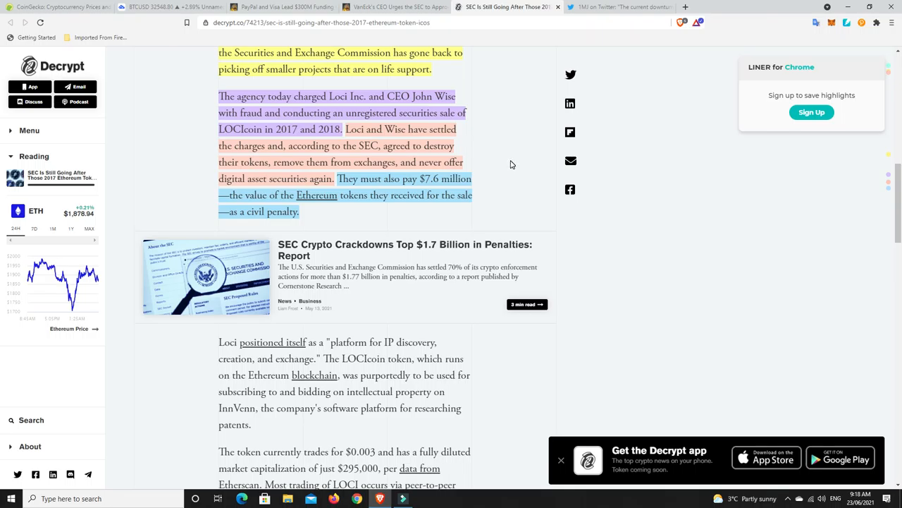
{"action": "mouse_move", "coordinate": [504, 174]}
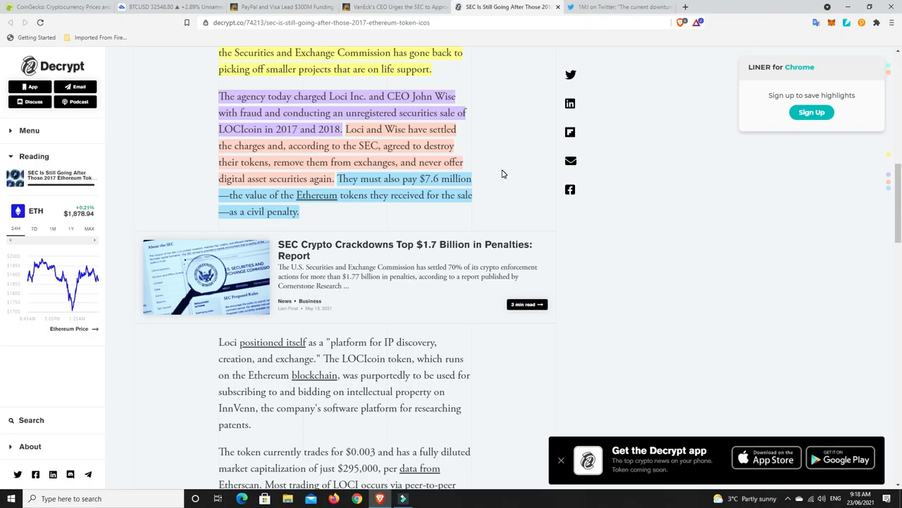
{"action": "mouse_move", "coordinate": [493, 209]}
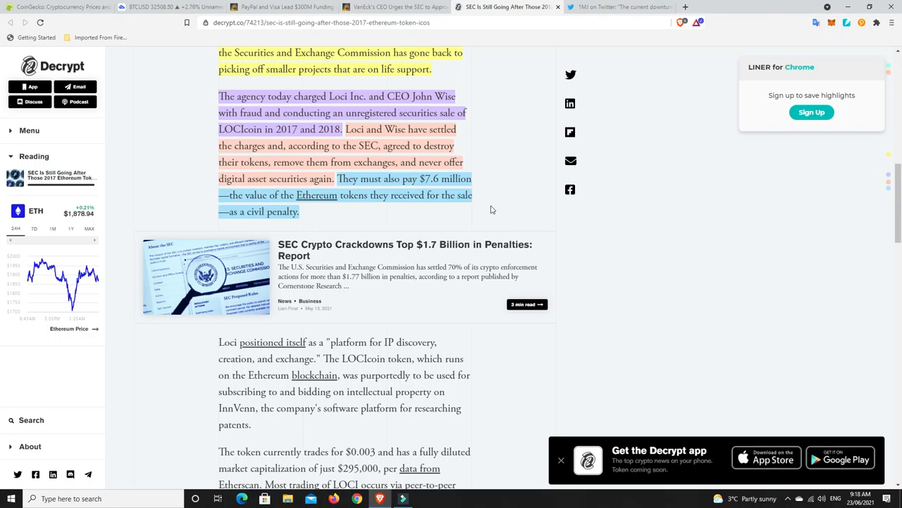
{"action": "scroll", "scroll_direction": "up", "scroll_amount": 3}
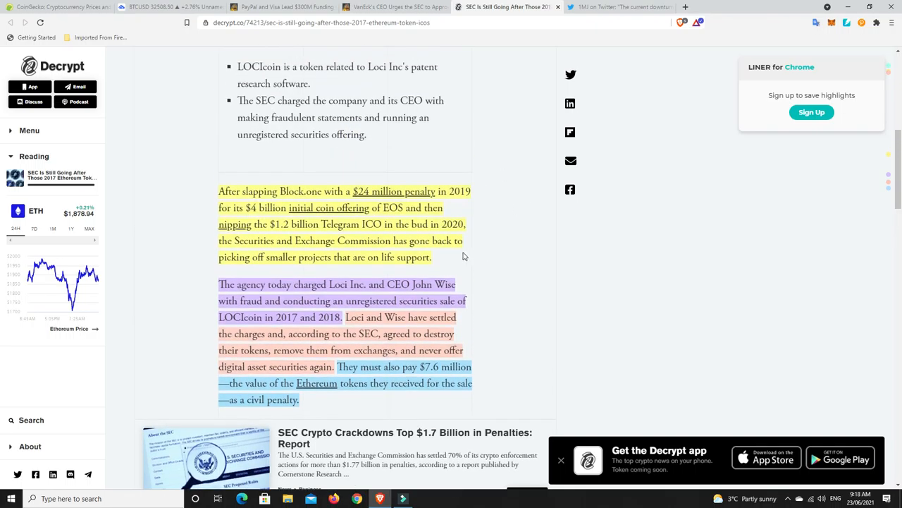
{"action": "mouse_move", "coordinate": [491, 251]}
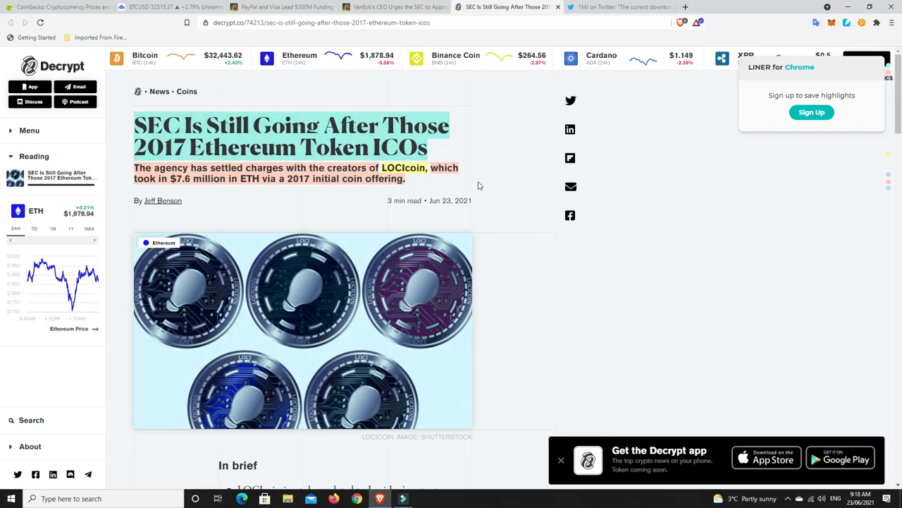
{"action": "mouse_move", "coordinate": [506, 163]}
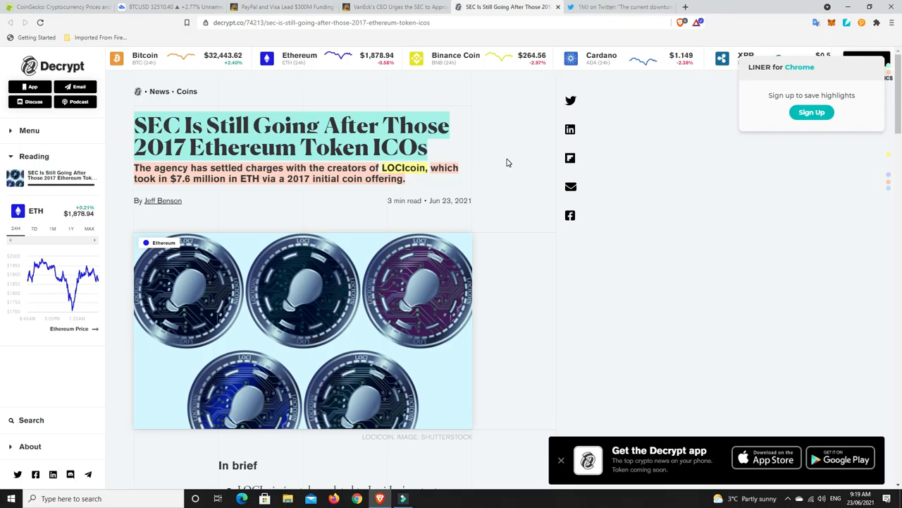
{"action": "mouse_move", "coordinate": [497, 148]}
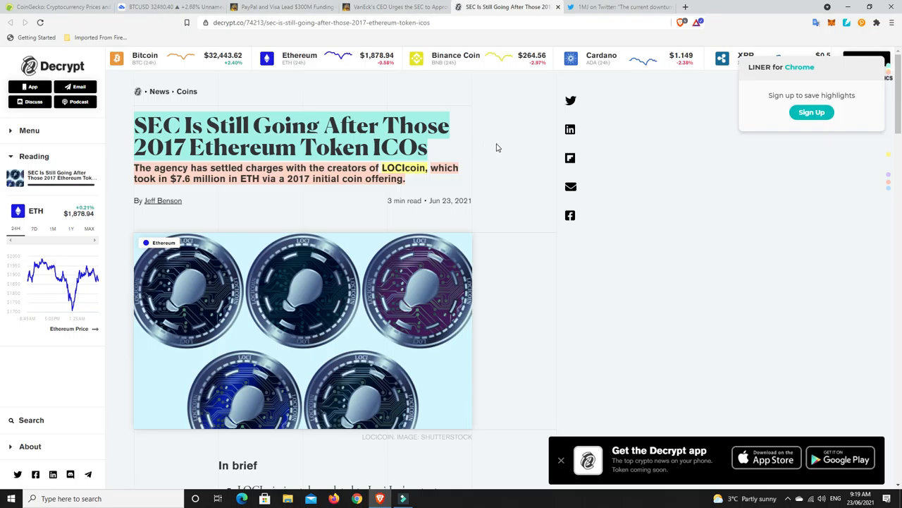
{"action": "mouse_move", "coordinate": [492, 146]}
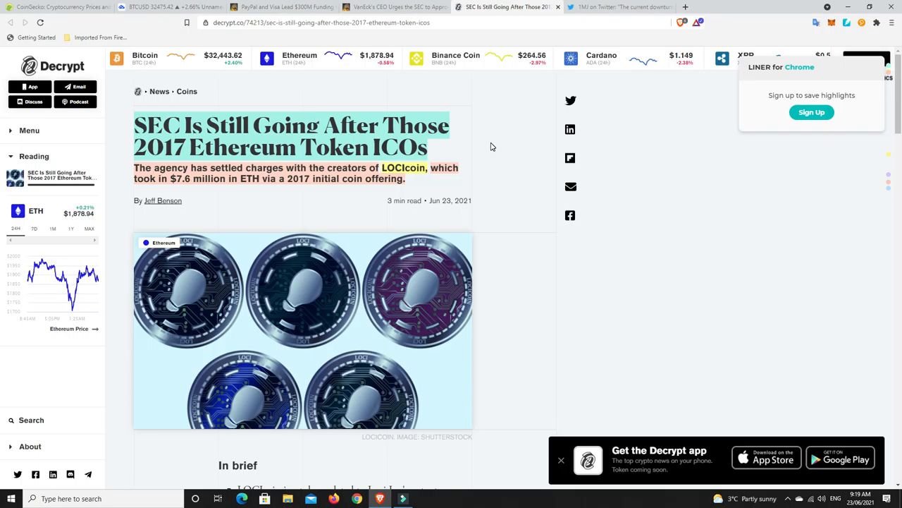
{"action": "mouse_move", "coordinate": [497, 153]}
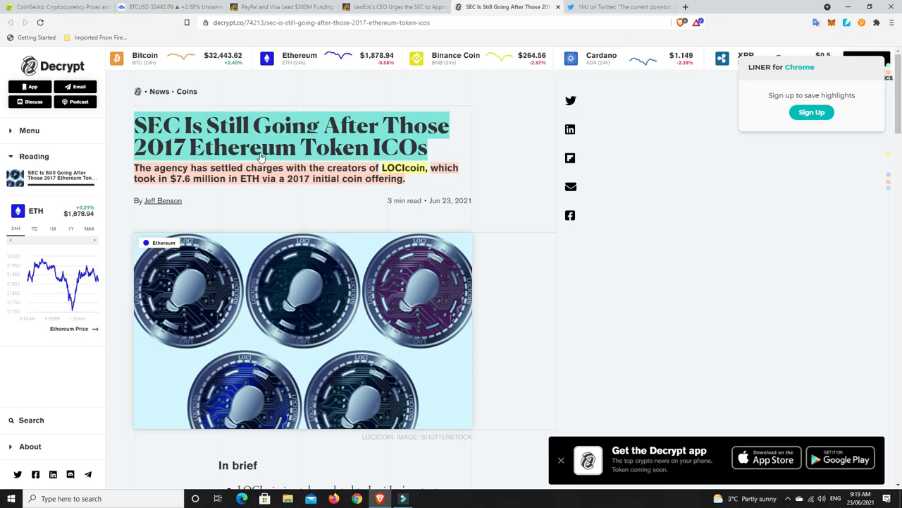
{"action": "mouse_move", "coordinate": [525, 151]}
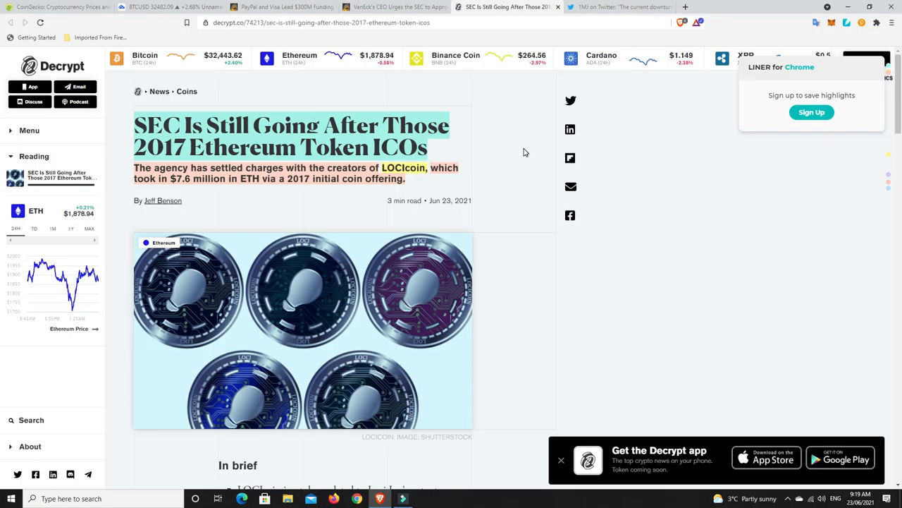
{"action": "mouse_move", "coordinate": [523, 161]}
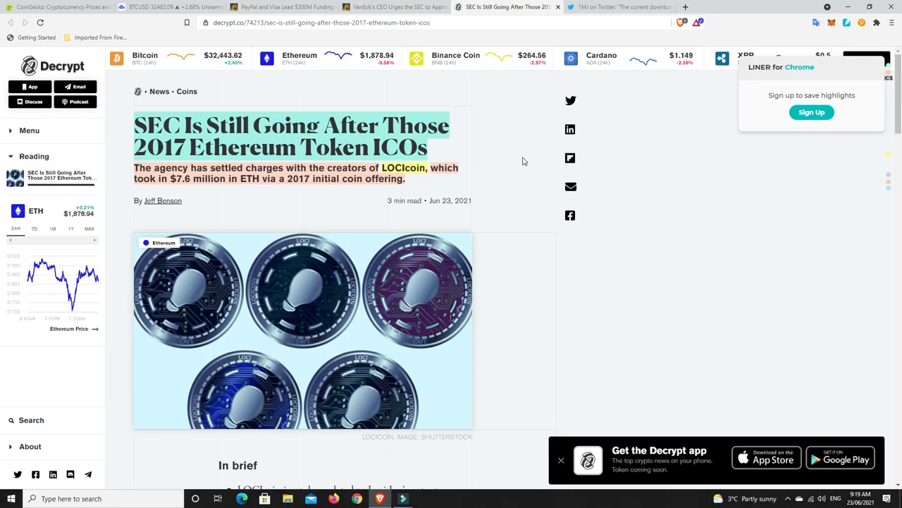
{"action": "mouse_move", "coordinate": [519, 169]}
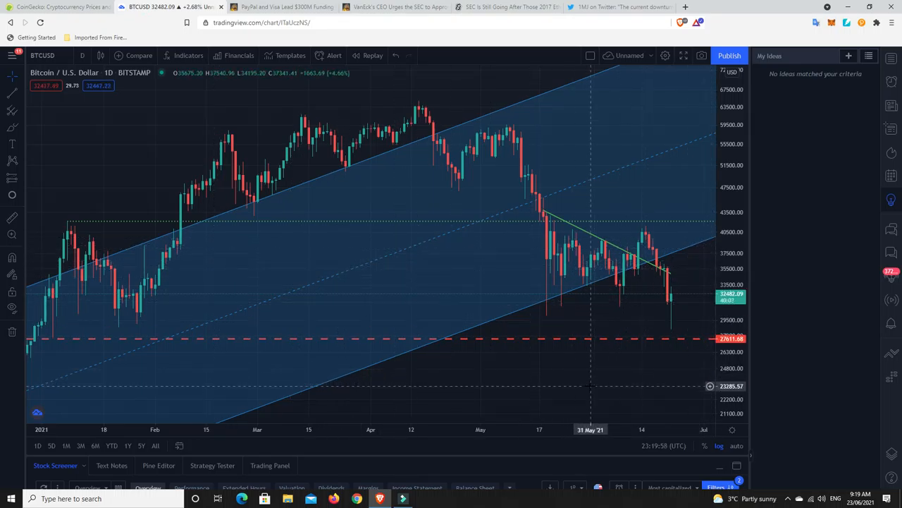
{"action": "mouse_move", "coordinate": [92, 345]}
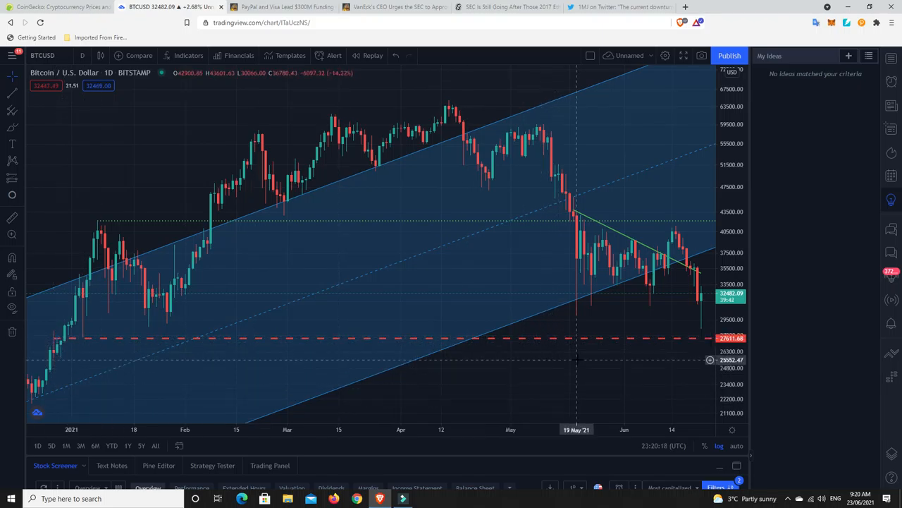
{"action": "mouse_move", "coordinate": [579, 359]}
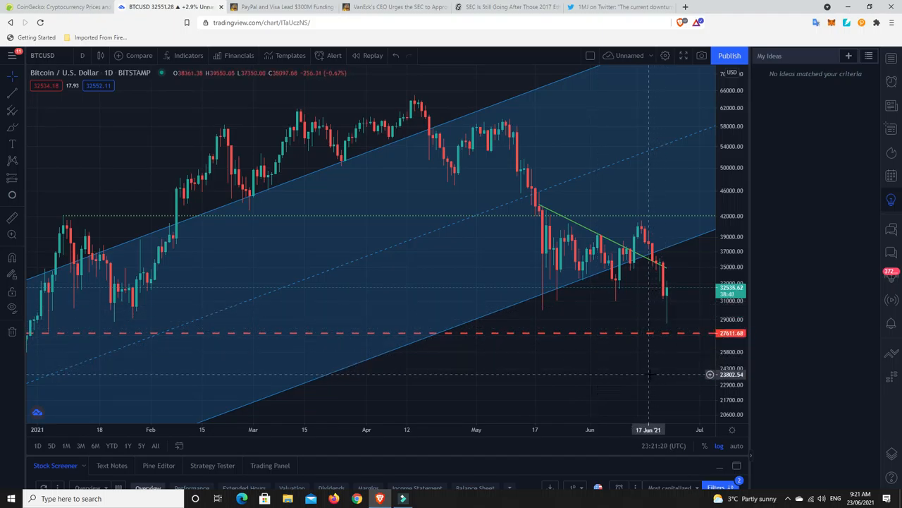
{"action": "mouse_move", "coordinate": [553, 107]}
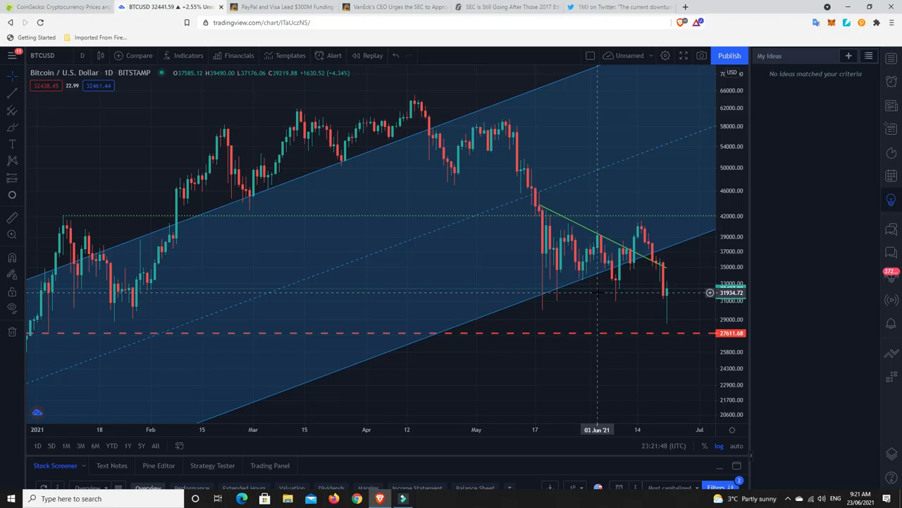
{"action": "mouse_move", "coordinate": [599, 293]}
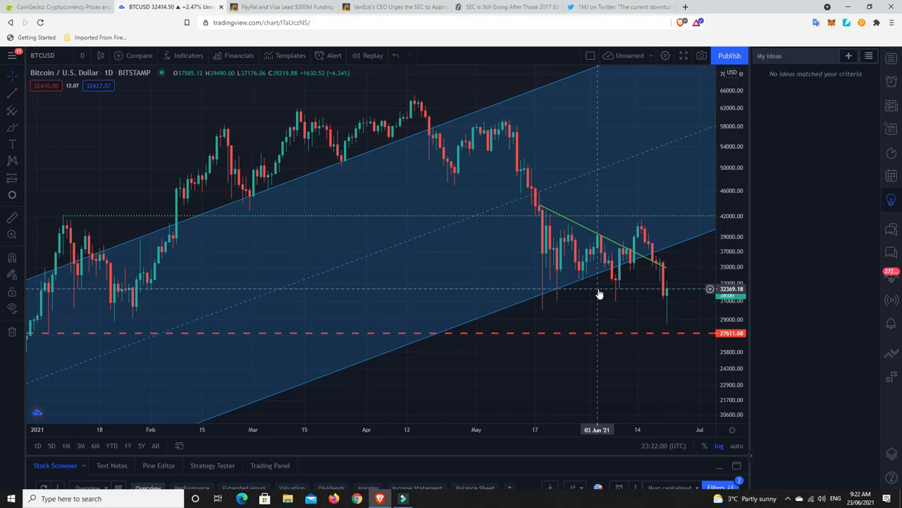
{"action": "mouse_move", "coordinate": [662, 289]}
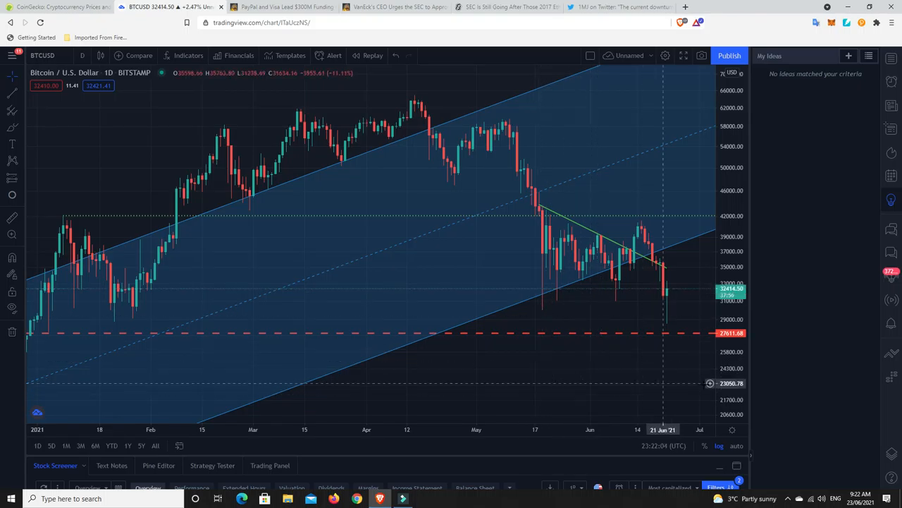
{"action": "mouse_move", "coordinate": [819, 381]}
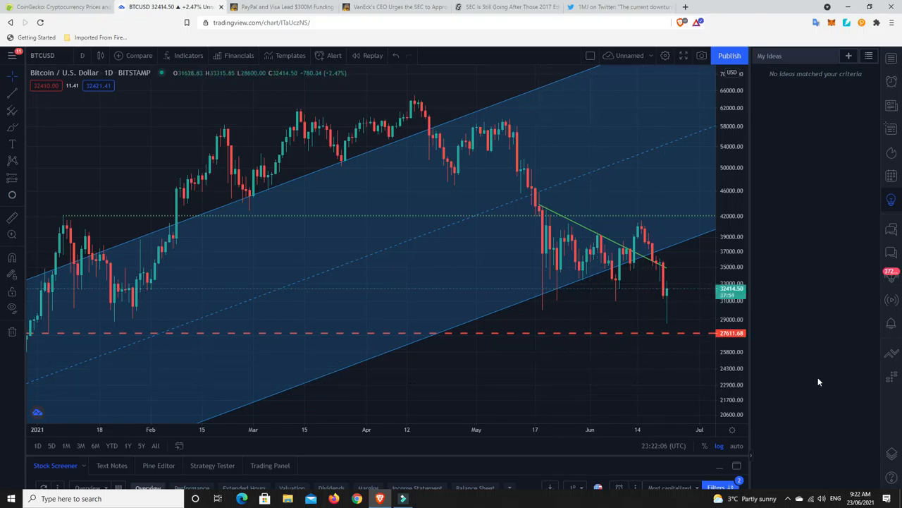